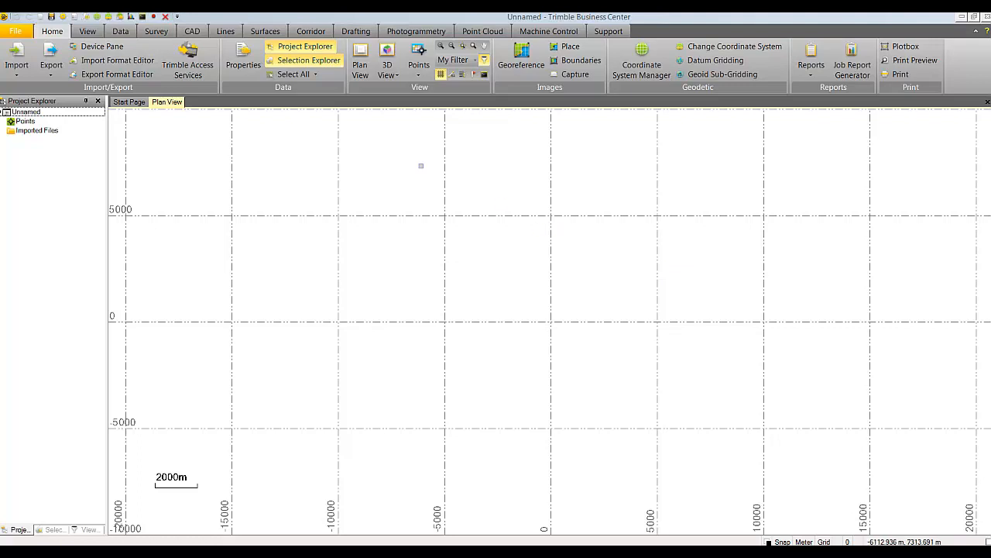
Step: Browse the project's file options and standalone utilities, then return to plan view
{"action": "left_click", "coordinate": [15, 31]}
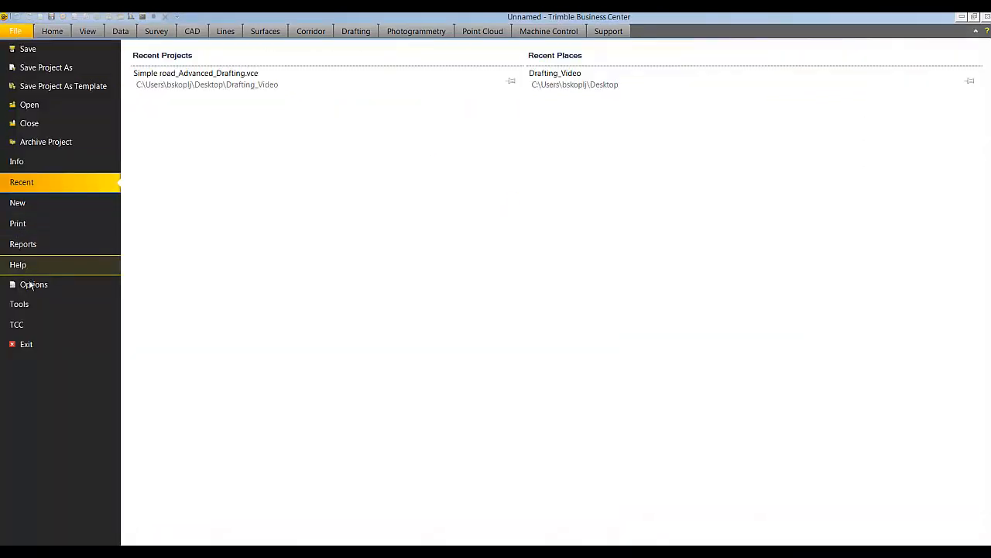
{"action": "left_click", "coordinate": [19, 304]}
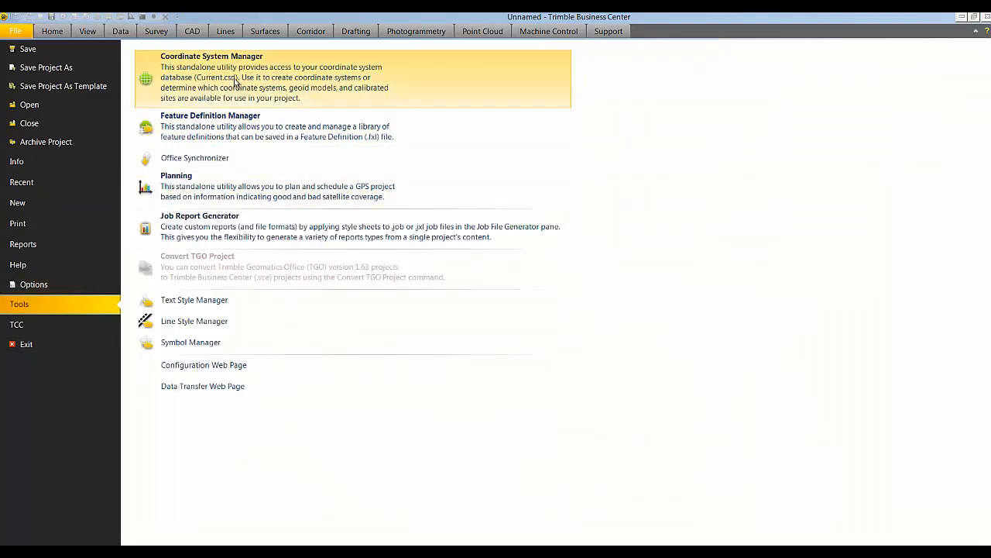
{"action": "mouse_move", "coordinate": [60, 32]}
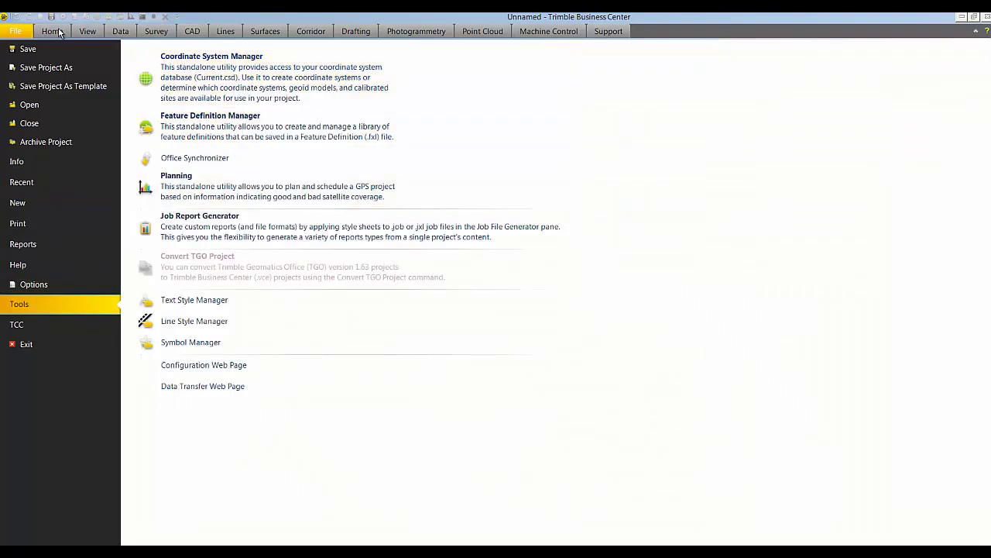
{"action": "left_click", "coordinate": [52, 31]}
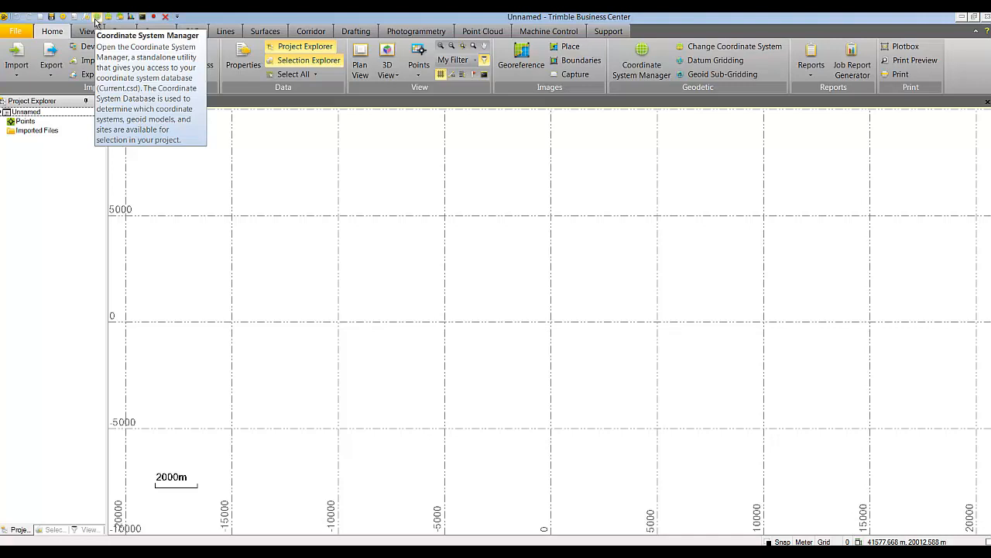
Step: Launch Coordinate System Manager (64-bit), then search 'coor' for the other version
{"action": "left_click", "coordinate": [6, 550]}
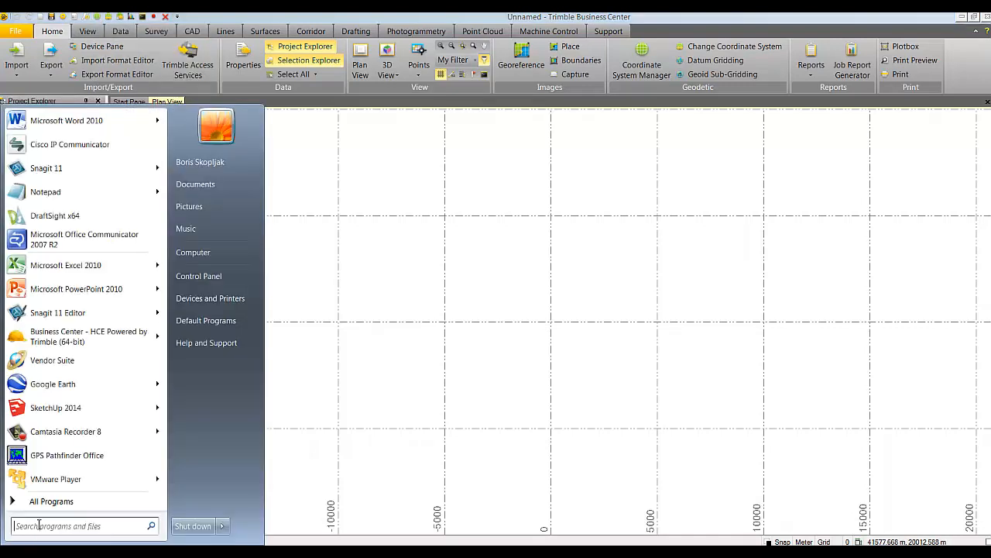
{"action": "type", "text": "coor"}
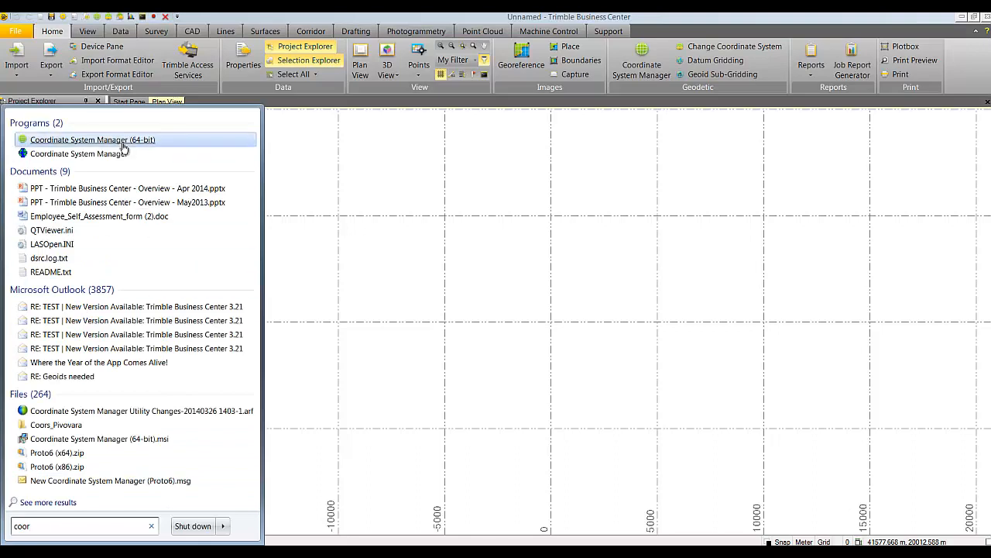
{"action": "left_click", "coordinate": [92, 139]}
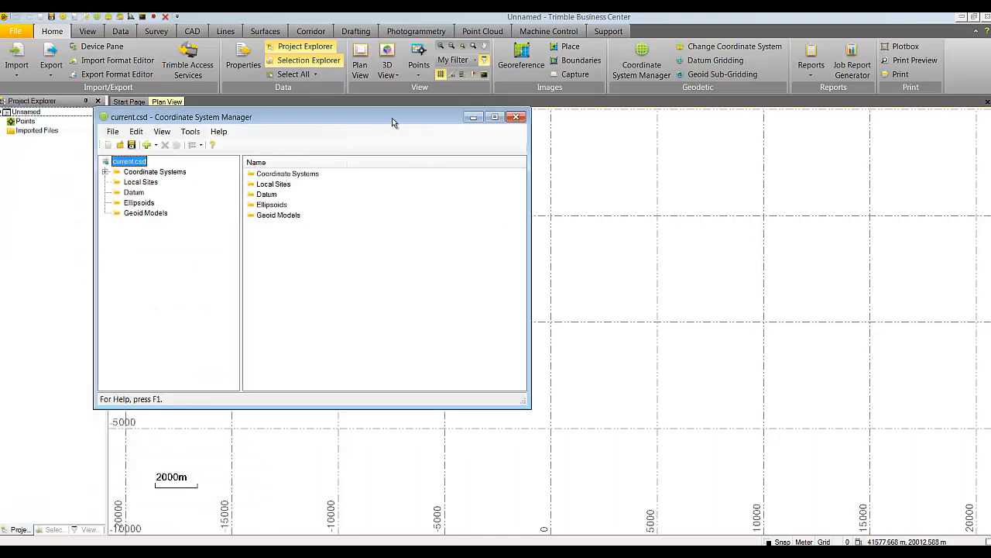
{"action": "left_click", "coordinate": [6, 550]}
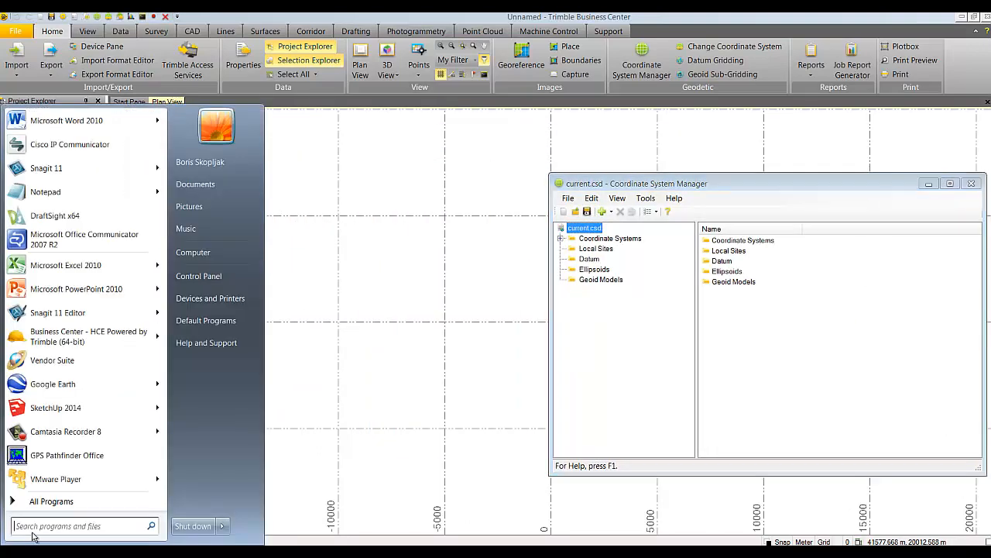
{"action": "type", "text": "coor"}
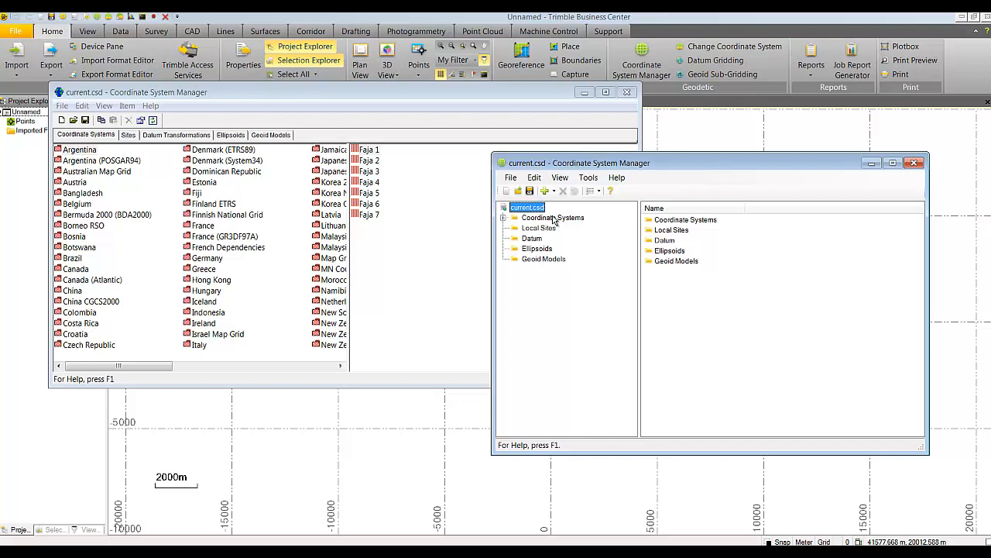
Step: Show Argentina (POSGAR94)'s Faja zones, switching to Large Icons and back to Details
{"action": "left_click", "coordinate": [504, 217]}
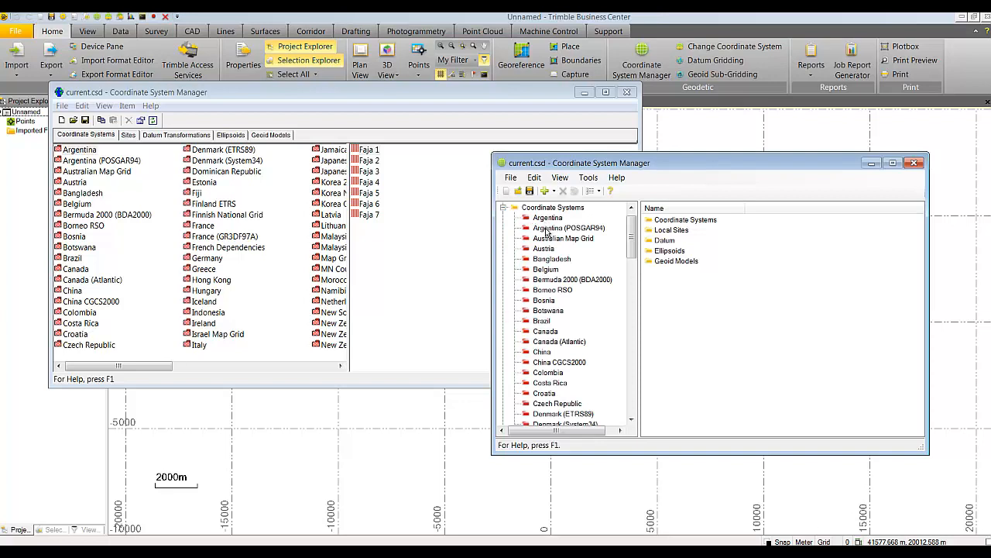
{"action": "left_click", "coordinate": [569, 228]}
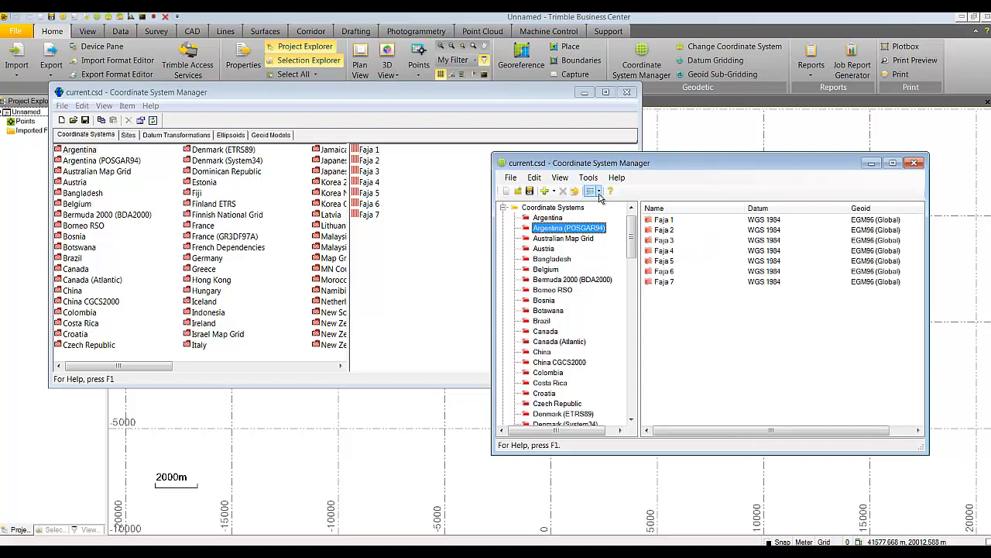
{"action": "left_click", "coordinate": [599, 191]}
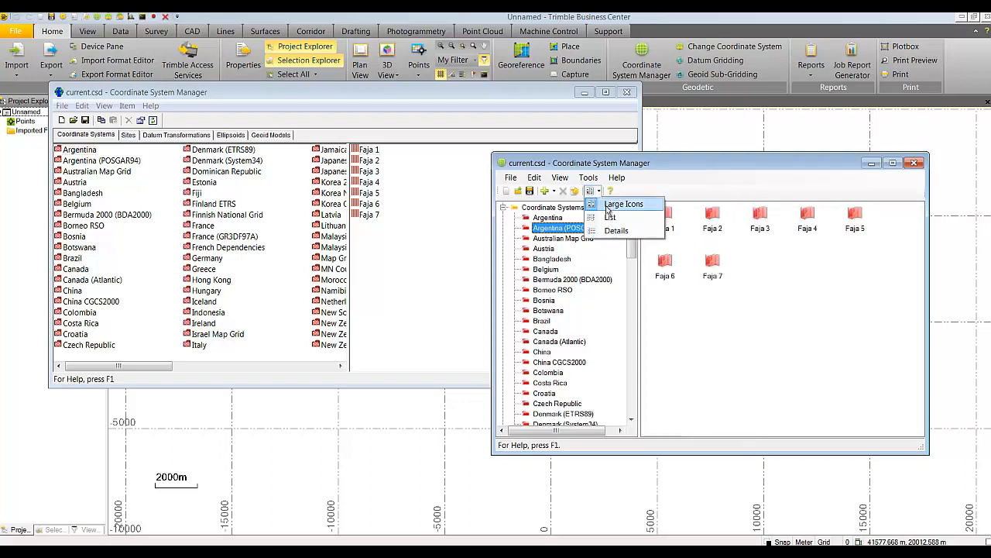
{"action": "left_click", "coordinate": [617, 230]}
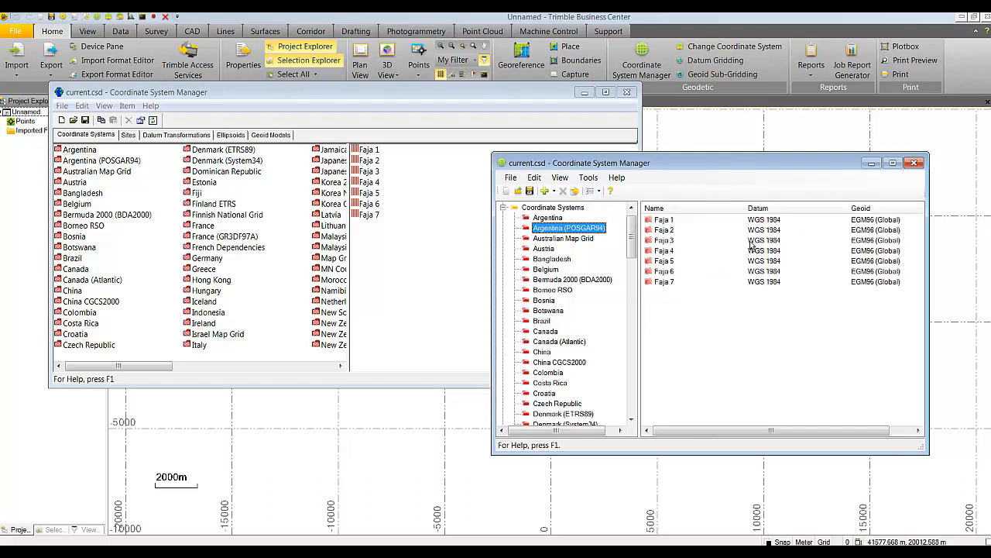
{"action": "left_click", "coordinate": [533, 177]}
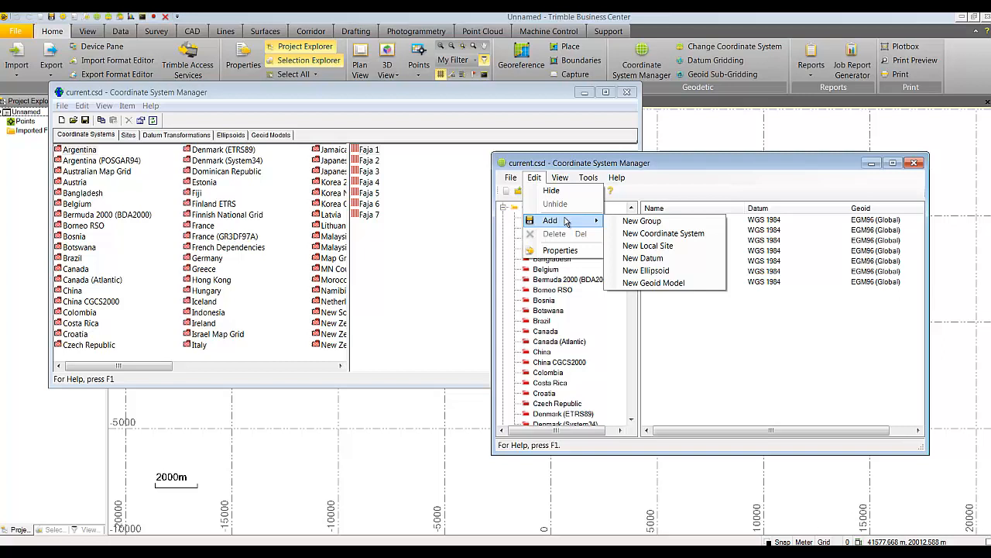
{"action": "mouse_move", "coordinate": [641, 221]}
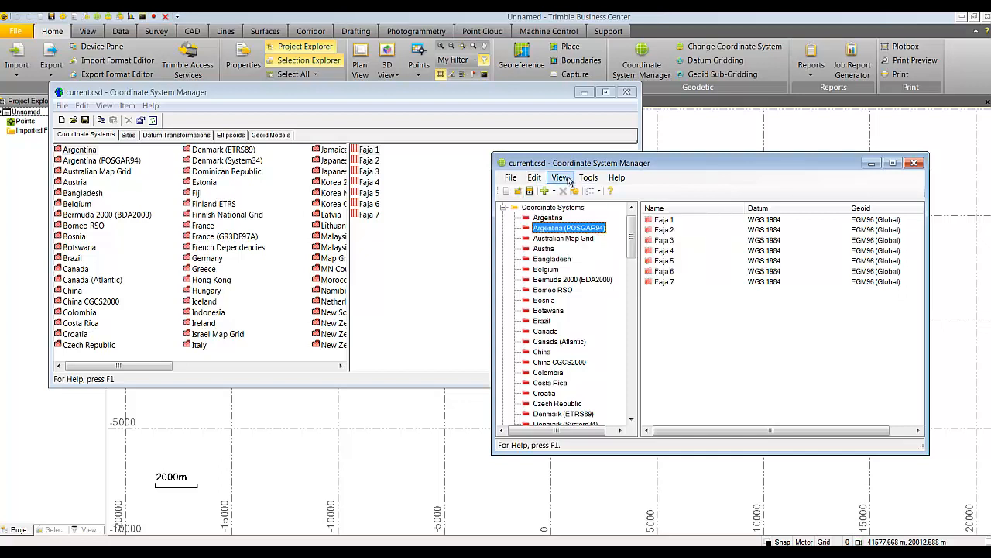
{"action": "left_click", "coordinate": [561, 178]}
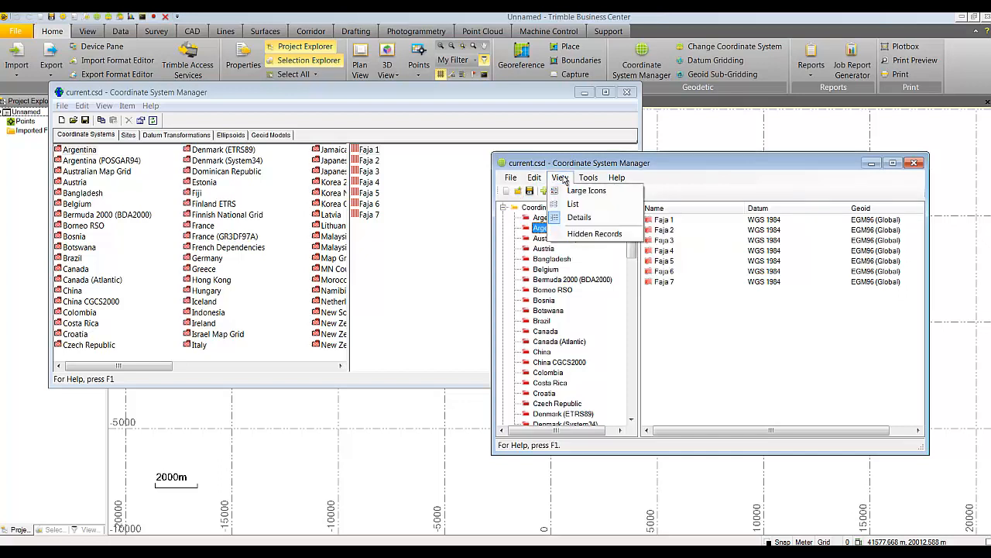
{"action": "left_click", "coordinate": [588, 177]}
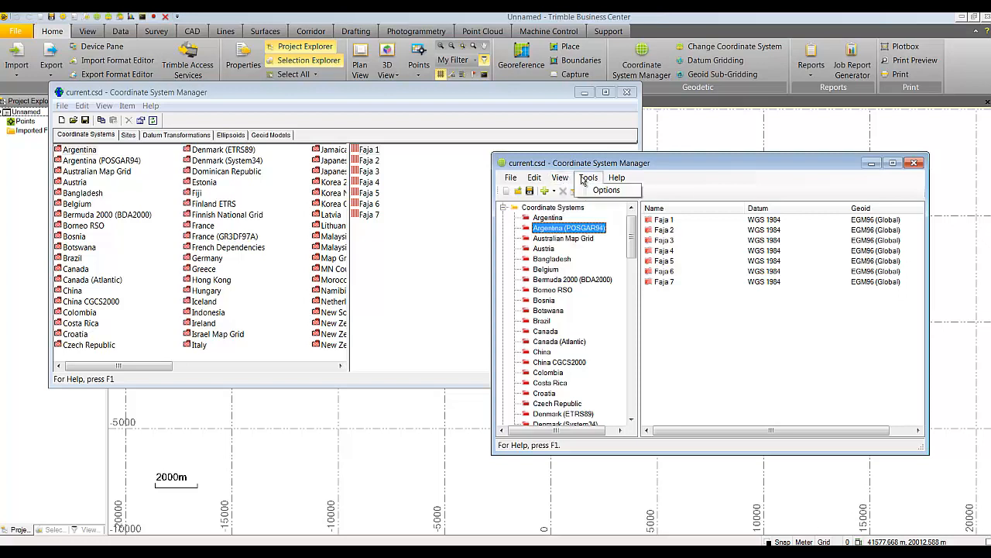
{"action": "left_click", "coordinate": [616, 177]}
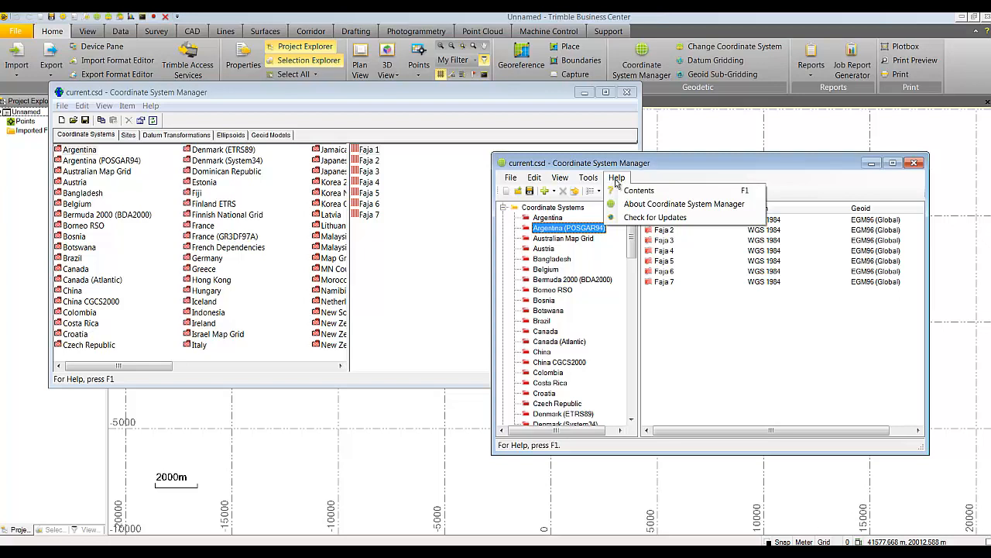
{"action": "mouse_move", "coordinate": [638, 191]}
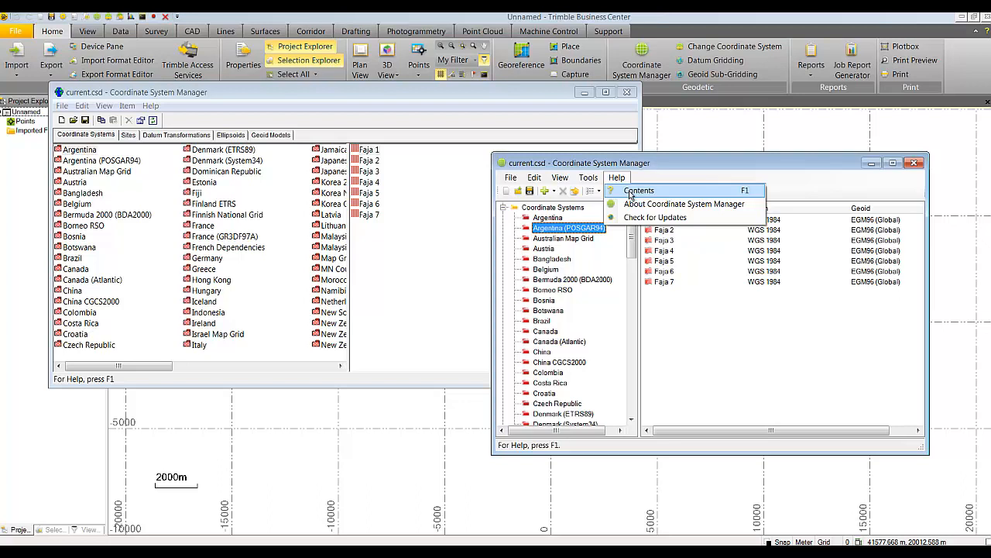
{"action": "mouse_move", "coordinate": [655, 217]}
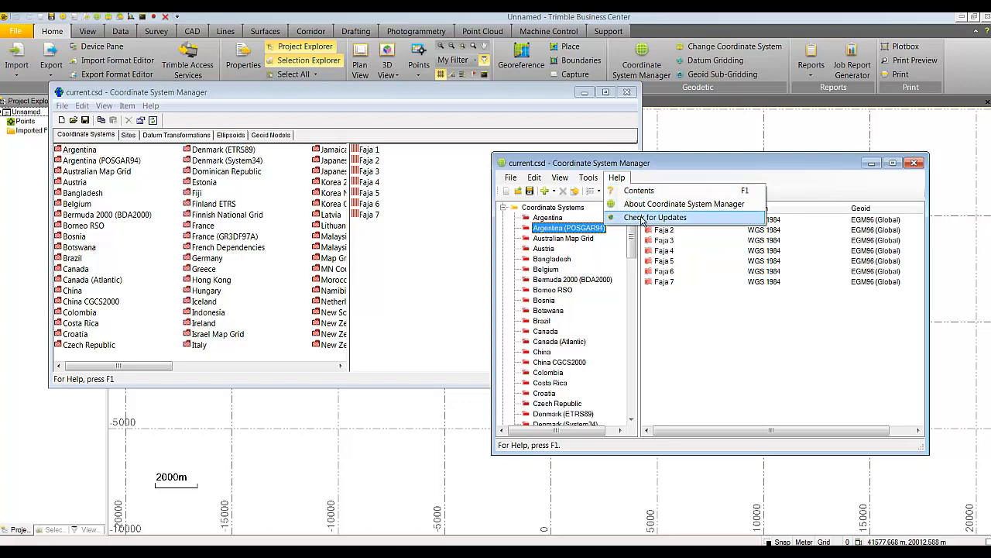
{"action": "left_click", "coordinate": [654, 217]}
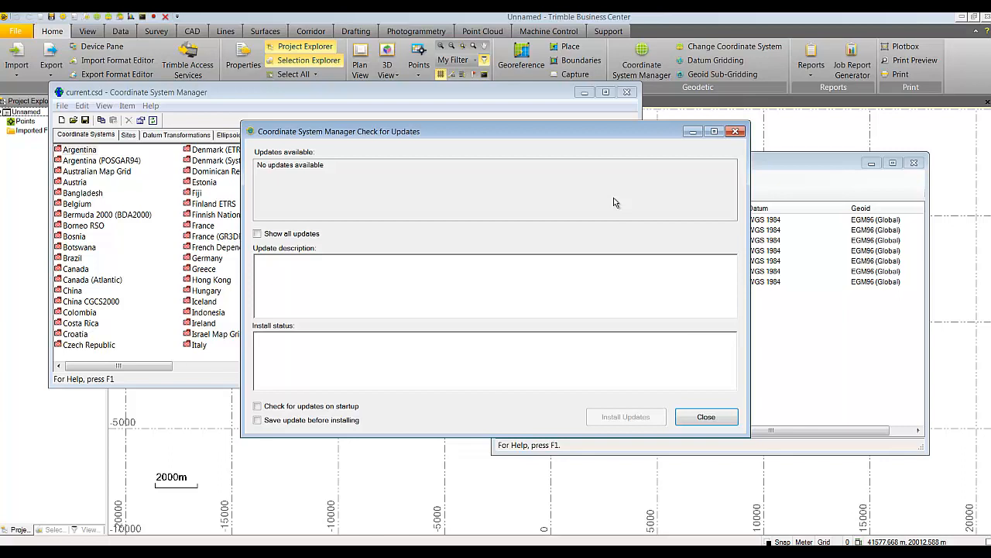
{"action": "left_click", "coordinate": [705, 416]}
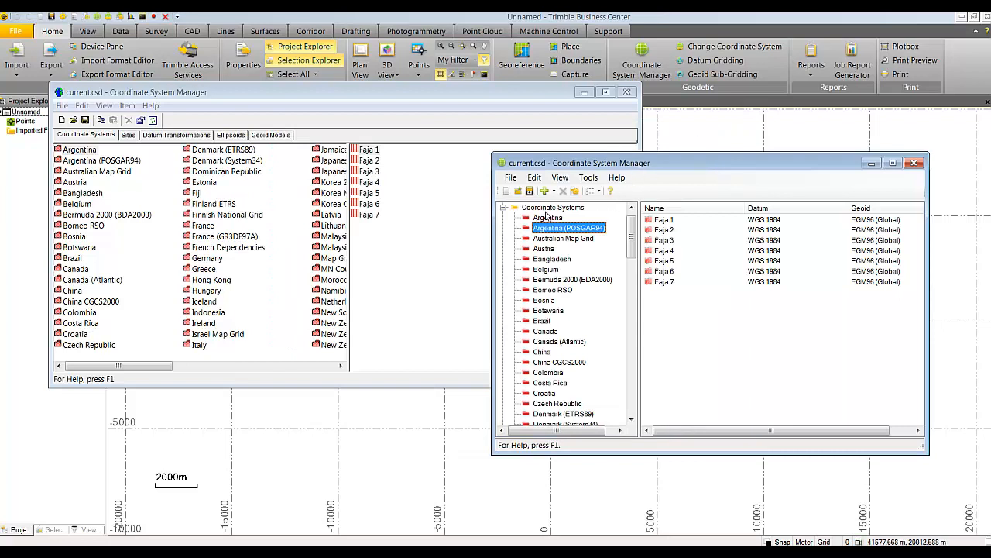
Step: Add a 'Country/System' group under Coordinate Systems
{"action": "right_click", "coordinate": [554, 207]}
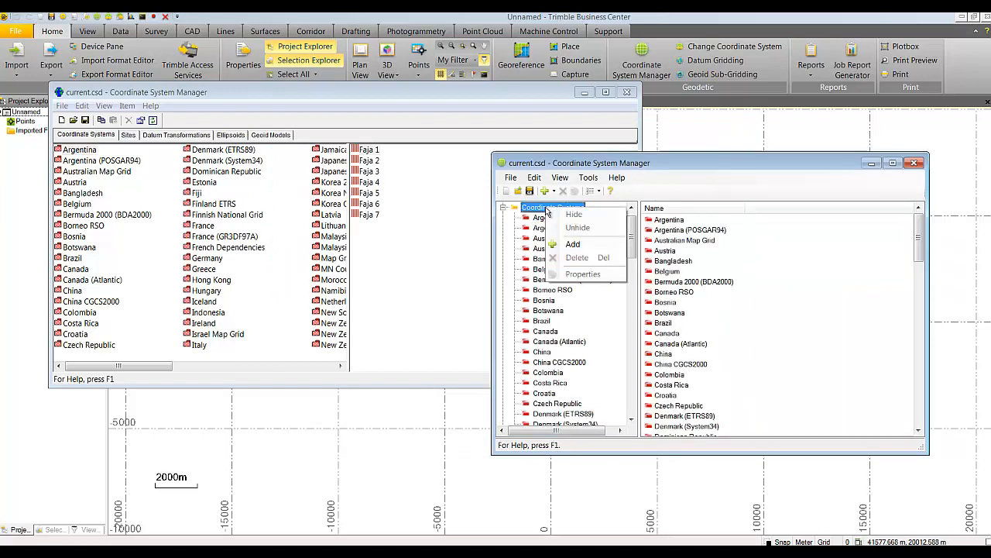
{"action": "left_click", "coordinate": [573, 244]}
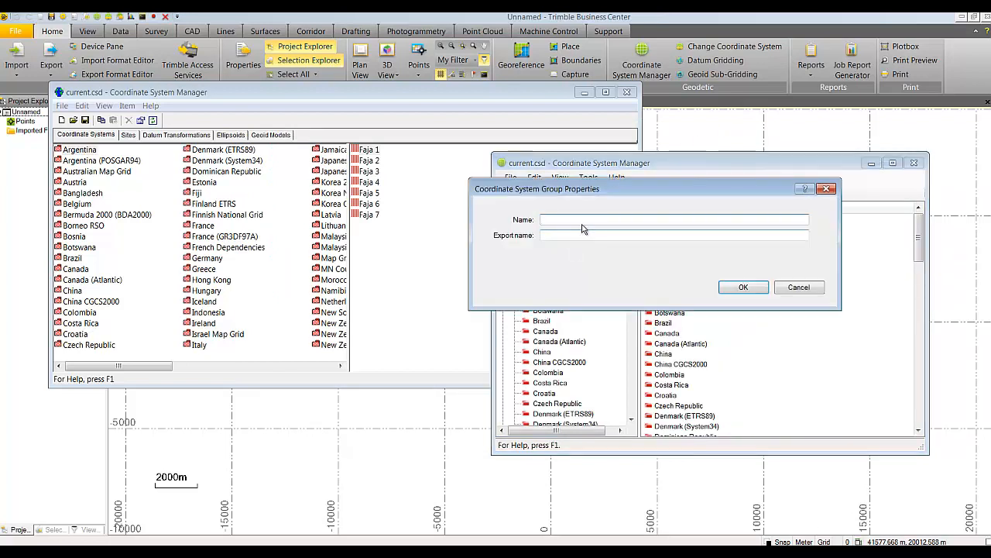
{"action": "type", "text": "Country/S"}
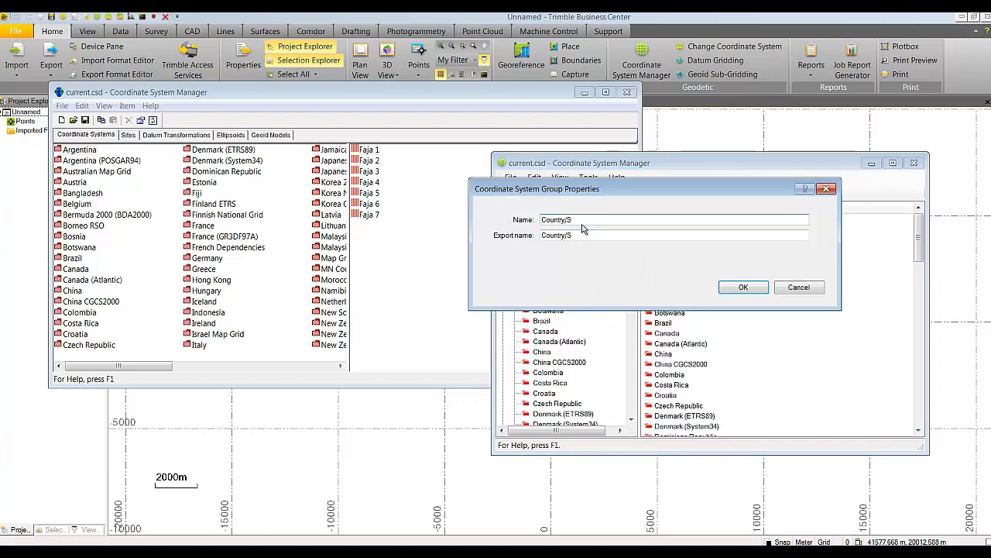
{"action": "left_click", "coordinate": [743, 287]}
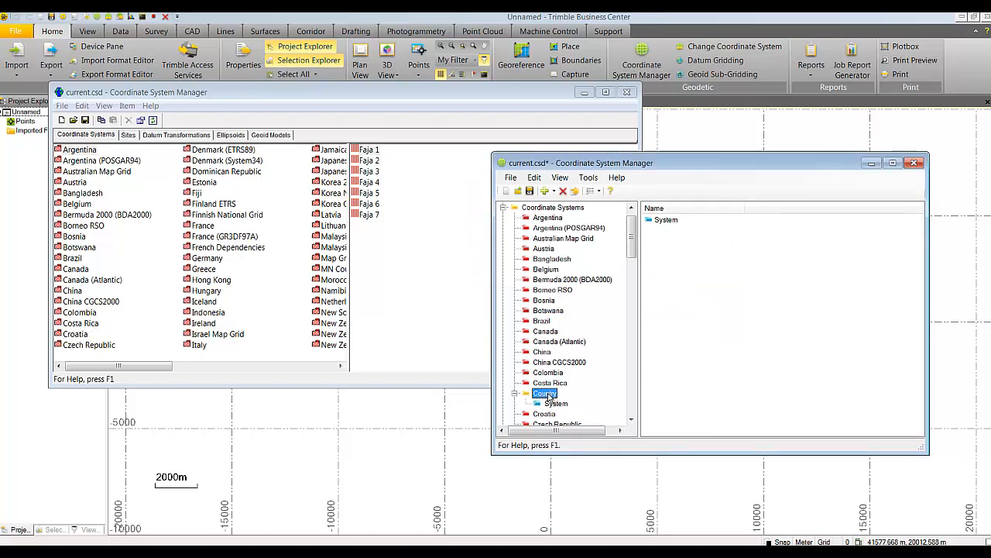
Step: Start adding a new coordinate system to the System subgroup
{"action": "left_click", "coordinate": [556, 403]}
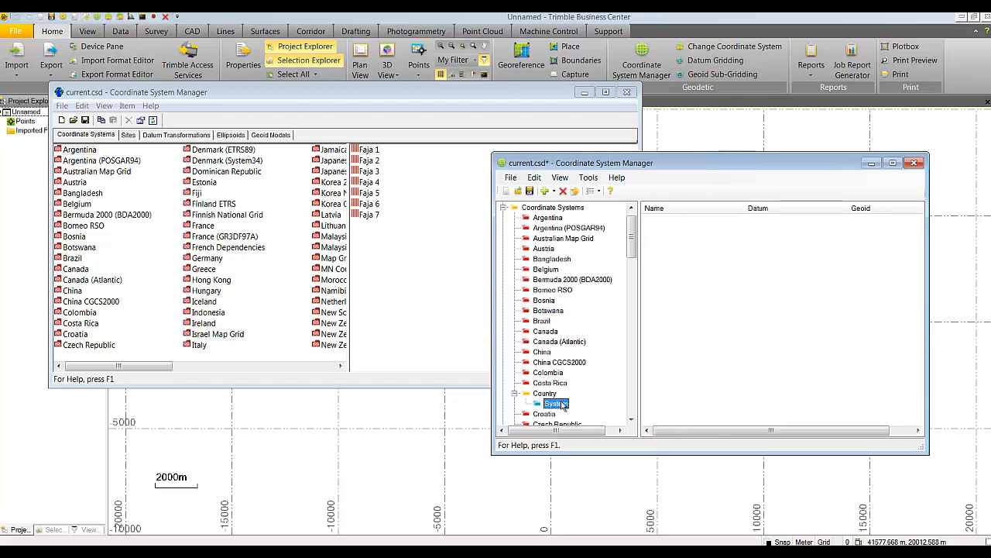
{"action": "right_click", "coordinate": [554, 402]}
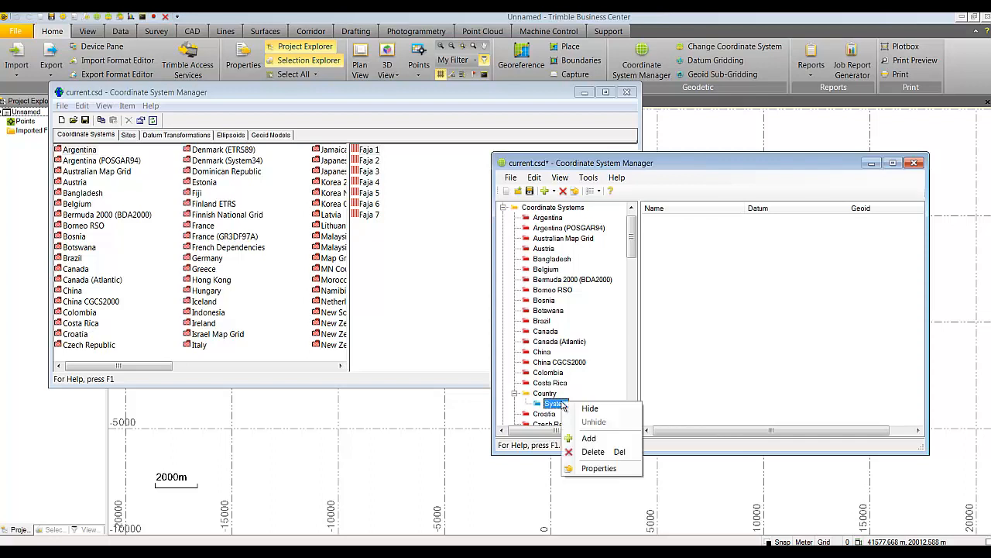
{"action": "left_click", "coordinate": [599, 468]}
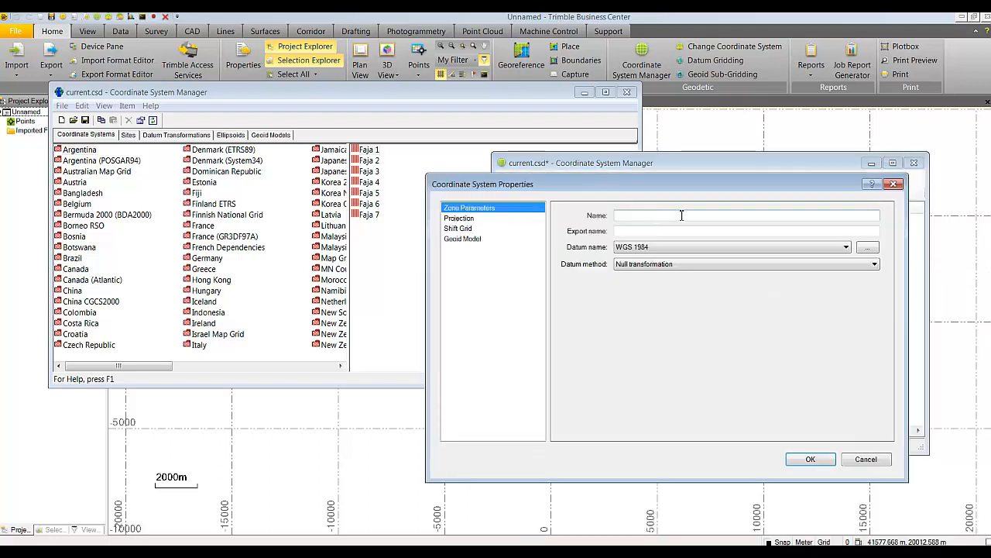
Step: Name the new coordinate system 'MySystem' and go to its Projection page
{"action": "type", "text": "M"}
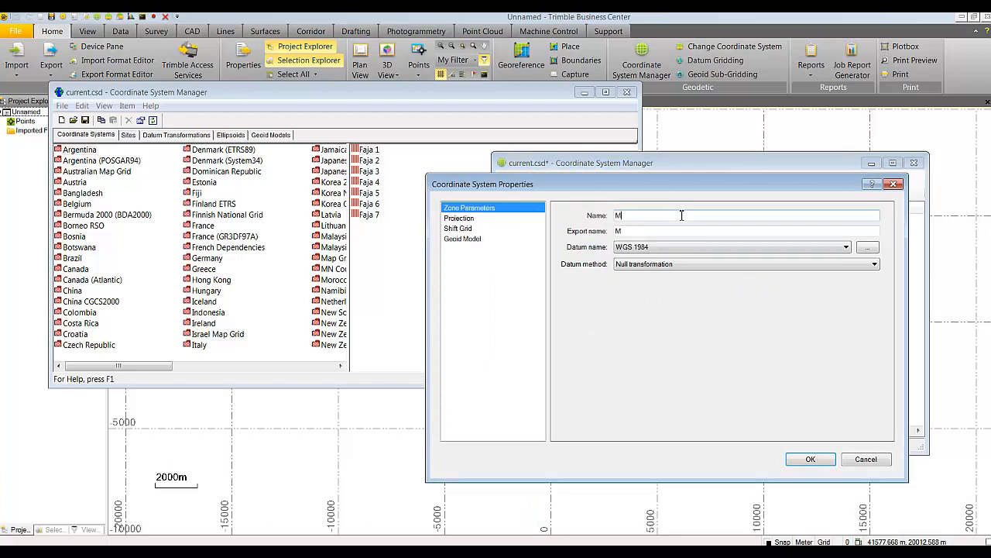
{"action": "type", "text": "ySystem"}
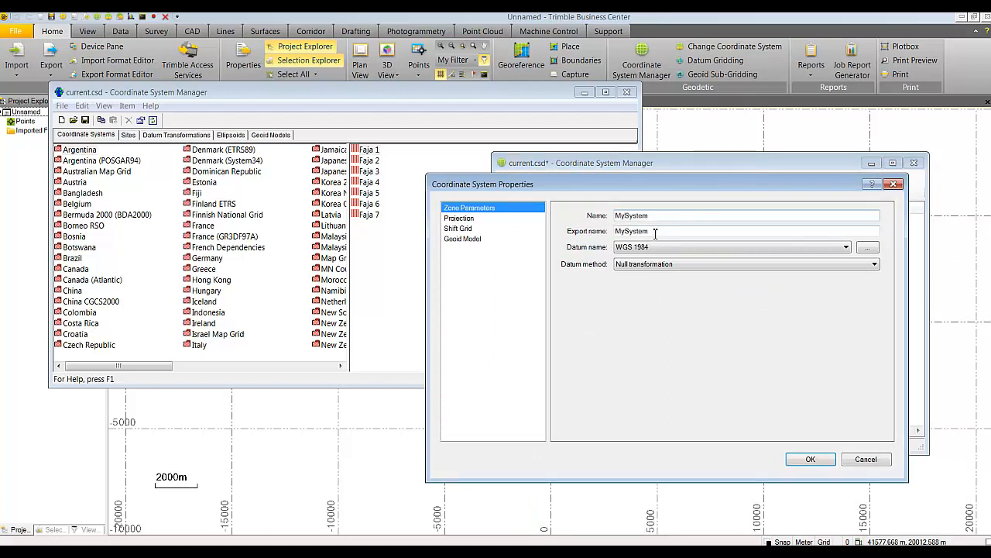
{"action": "left_click", "coordinate": [845, 247]}
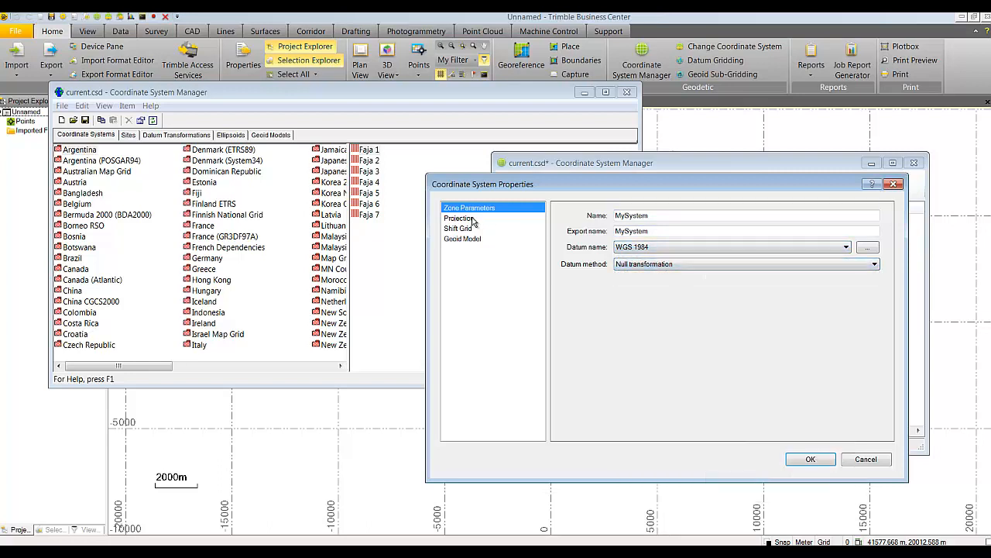
{"action": "left_click", "coordinate": [459, 217]}
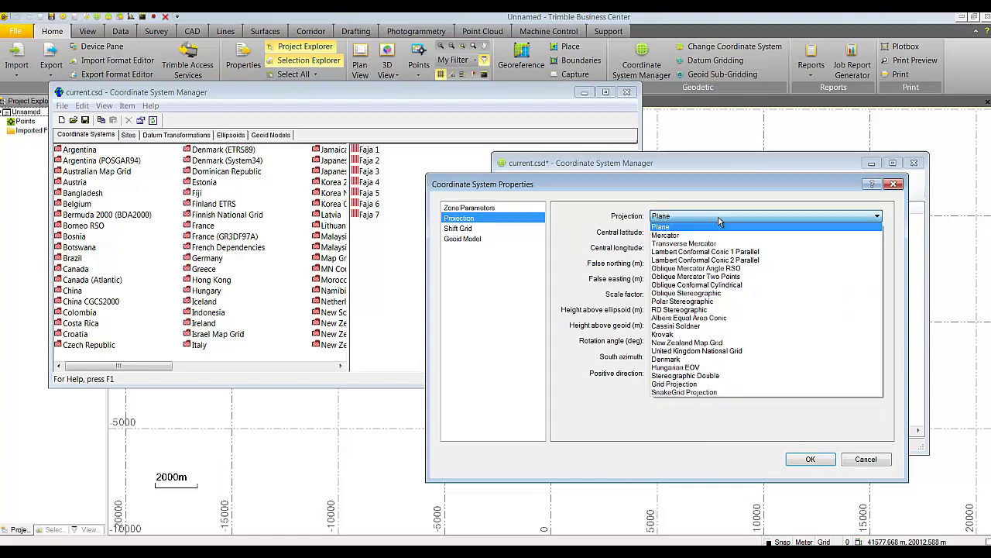
Step: Set Transverse Mercator with central latitude 45°N, longitude 0°E and zero false origins
{"action": "left_click", "coordinate": [684, 244]}
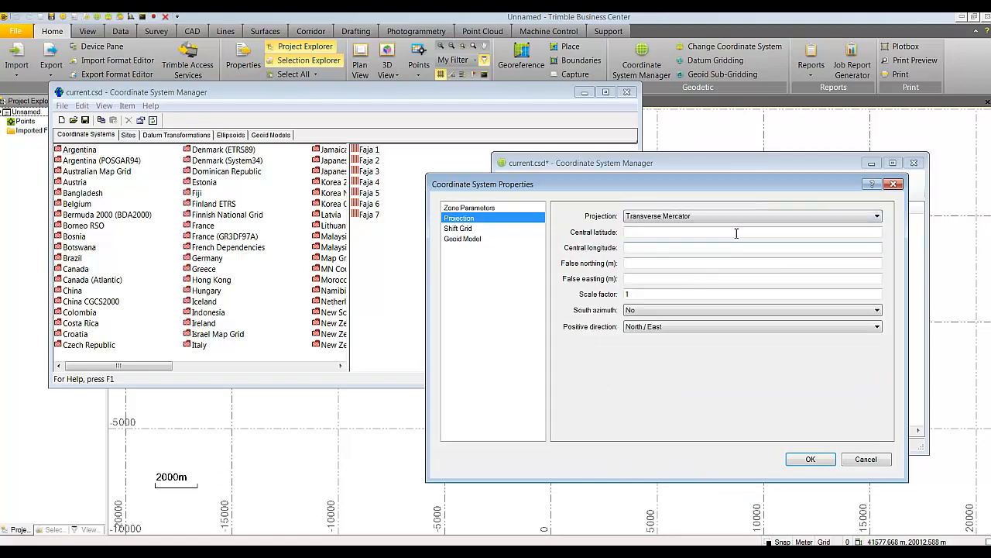
{"action": "left_click", "coordinate": [876, 216]}
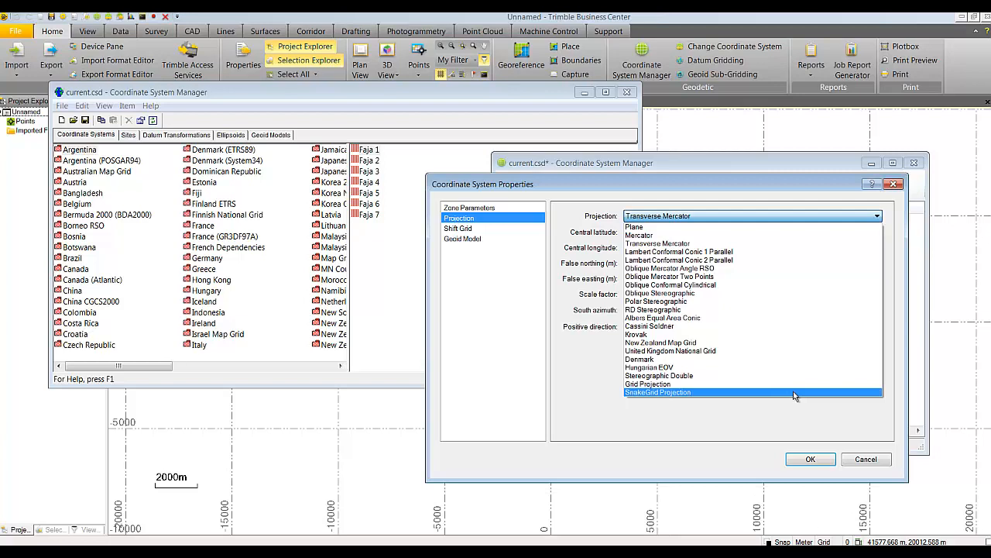
{"action": "left_click", "coordinate": [657, 243]}
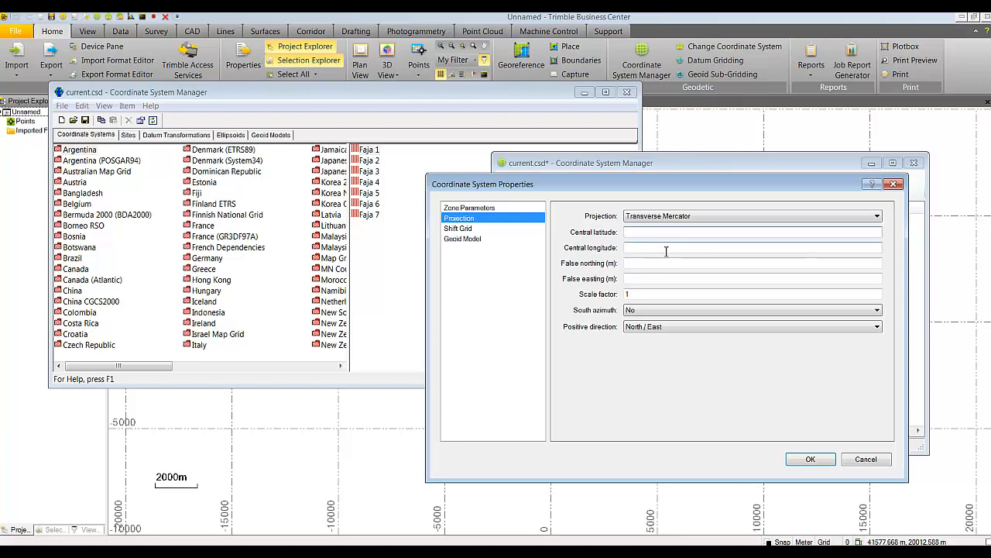
{"action": "type", "text": "aa"}
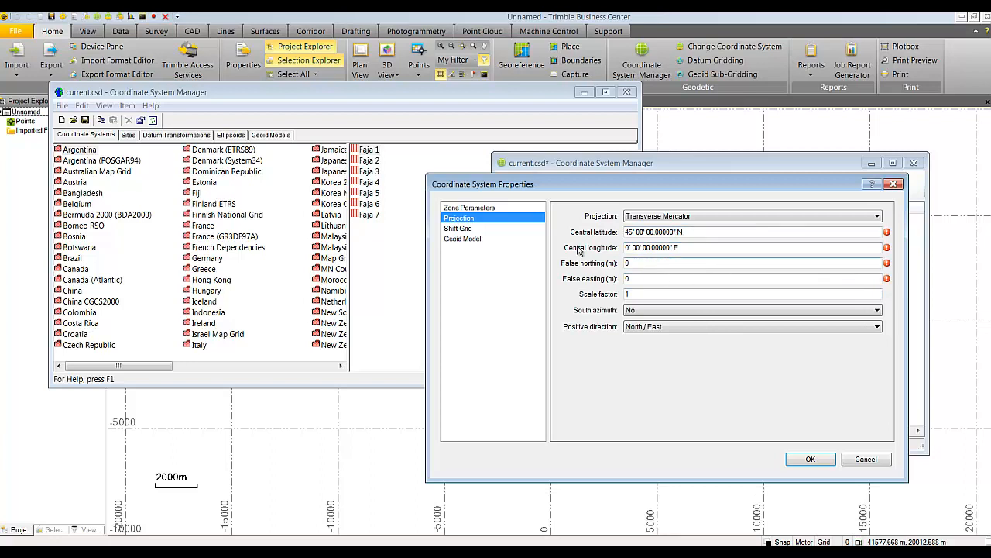
{"action": "left_click", "coordinate": [458, 228]}
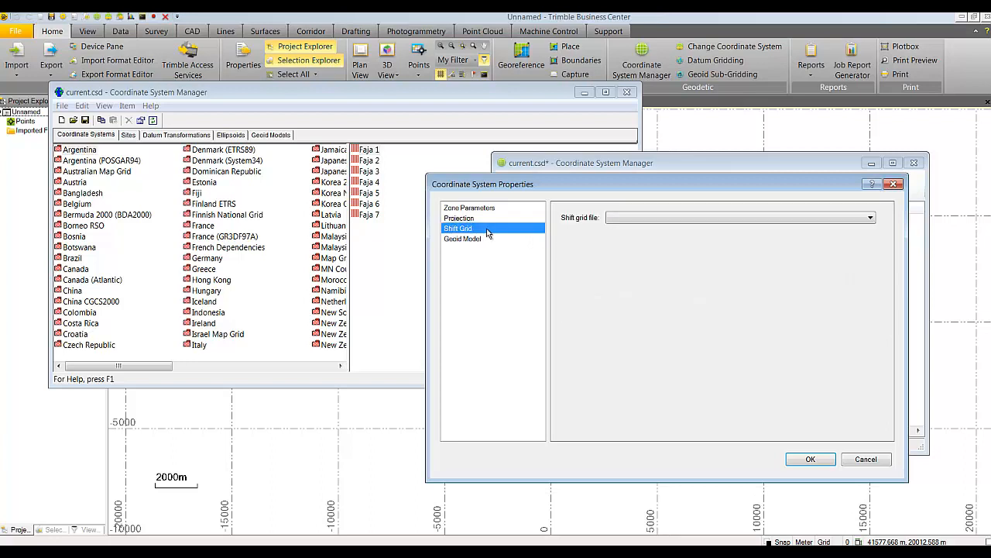
Step: Save MySystem with no shift grid file and No Geoid Model
{"action": "left_click", "coordinate": [869, 217]}
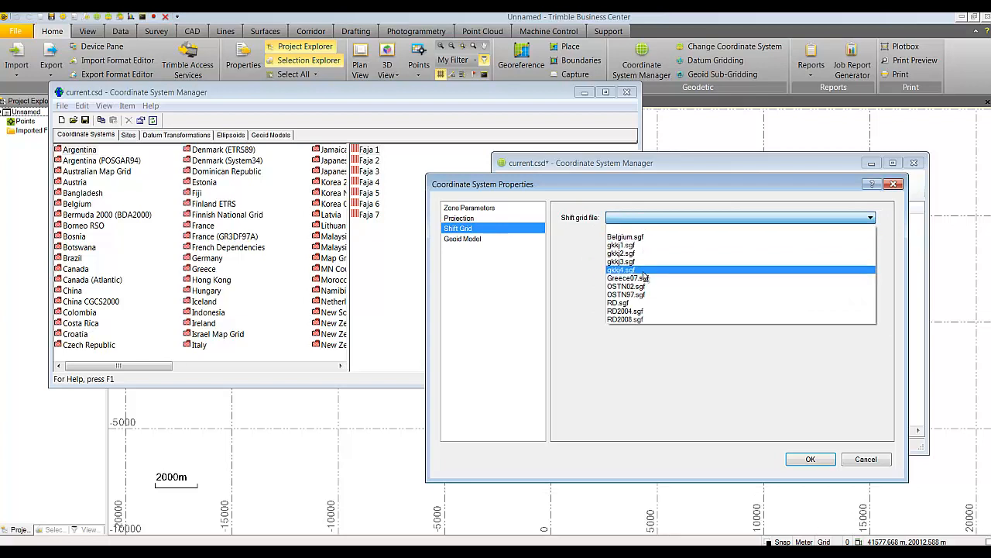
{"action": "left_click", "coordinate": [463, 239]}
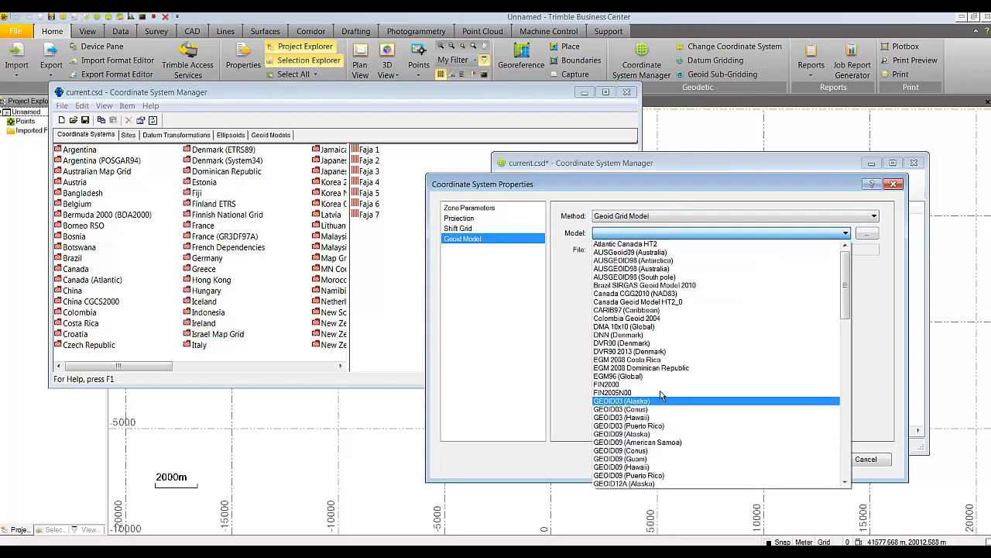
{"action": "left_click", "coordinate": [724, 215]}
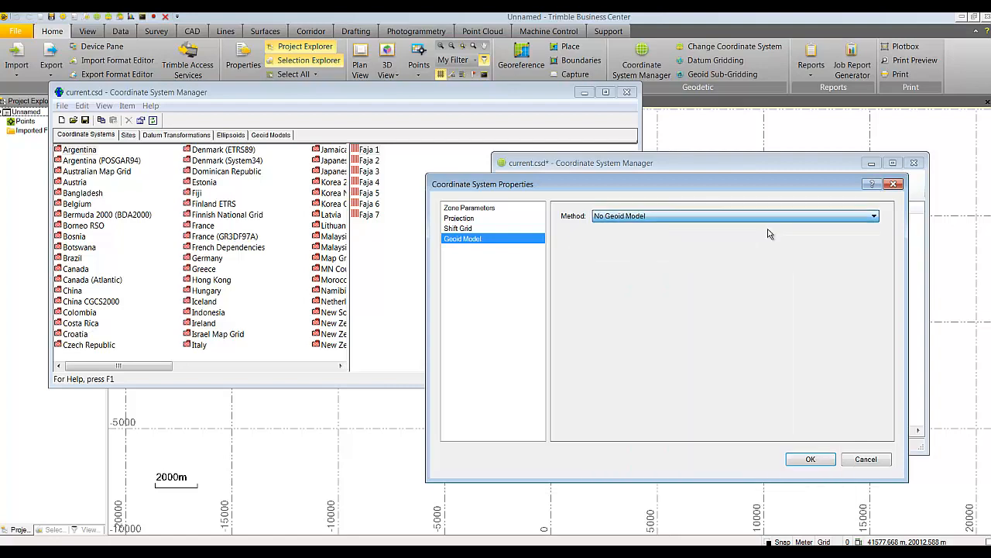
{"action": "left_click", "coordinate": [811, 459]}
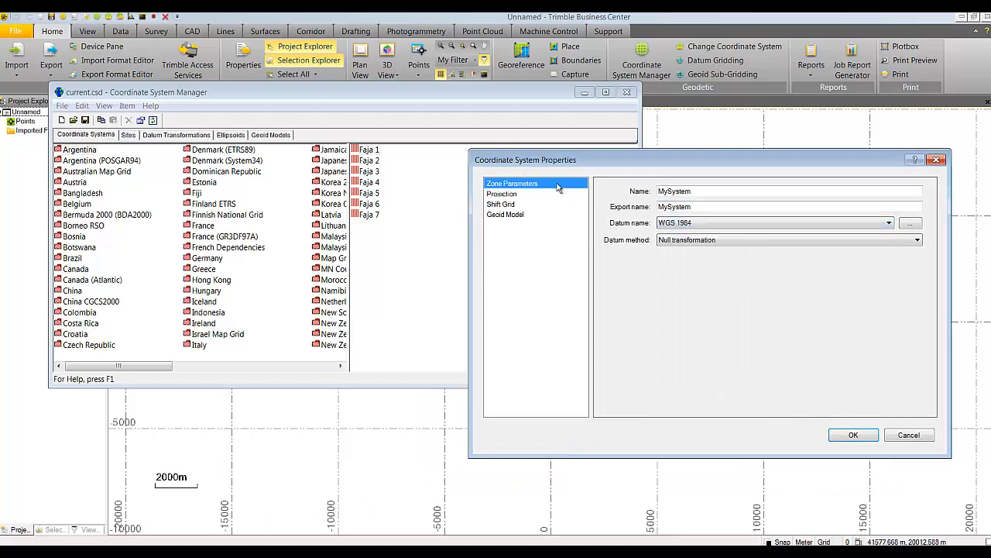
{"action": "left_click", "coordinate": [853, 434]}
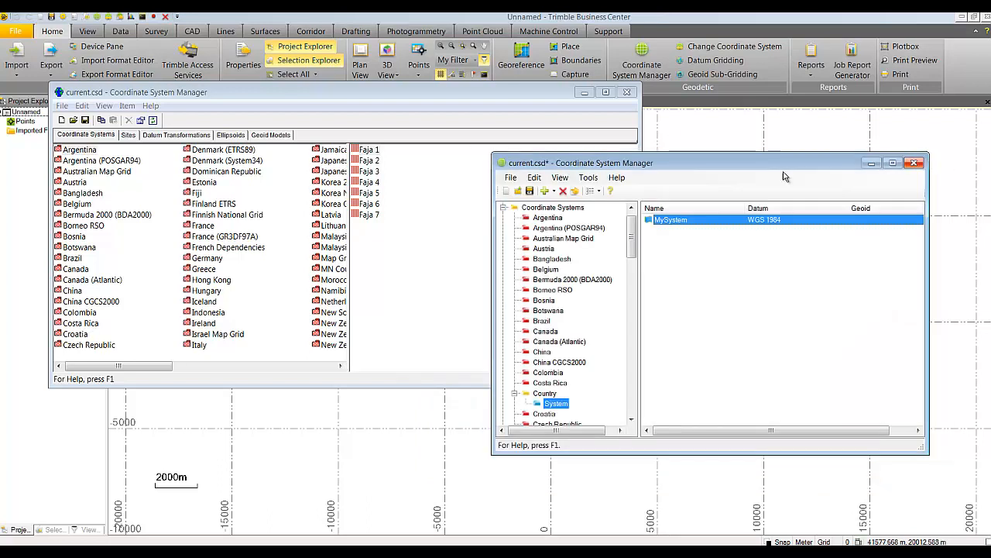
{"action": "mouse_move", "coordinate": [694, 310]}
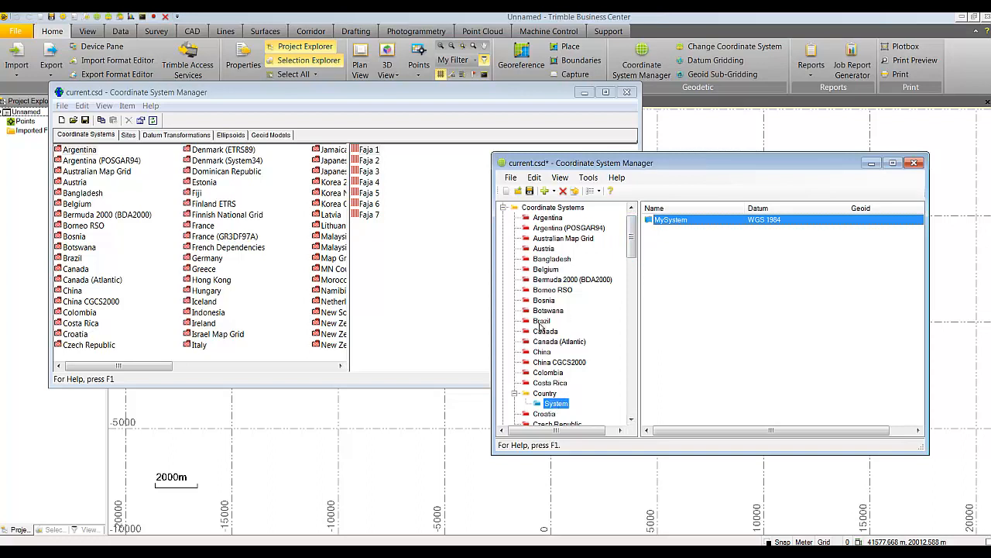
Step: Select Brazil and view Zone 39's properties
{"action": "left_click", "coordinate": [542, 321]}
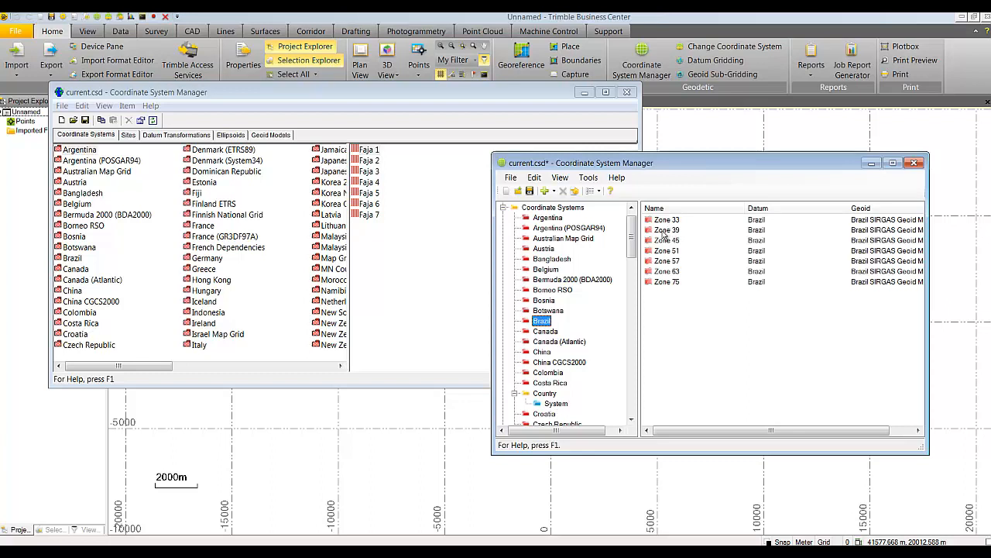
{"action": "double_click", "coordinate": [667, 229]}
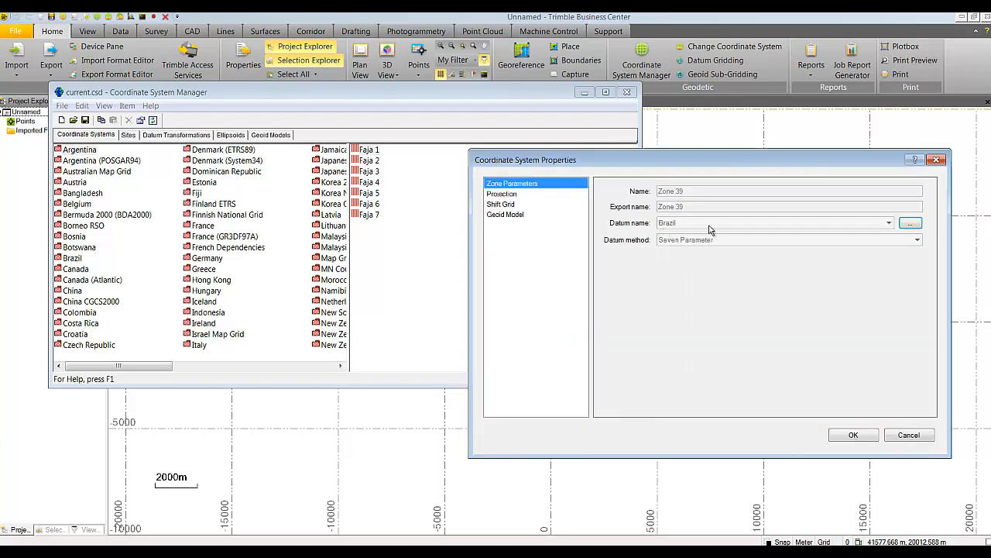
{"action": "mouse_move", "coordinate": [502, 193]}
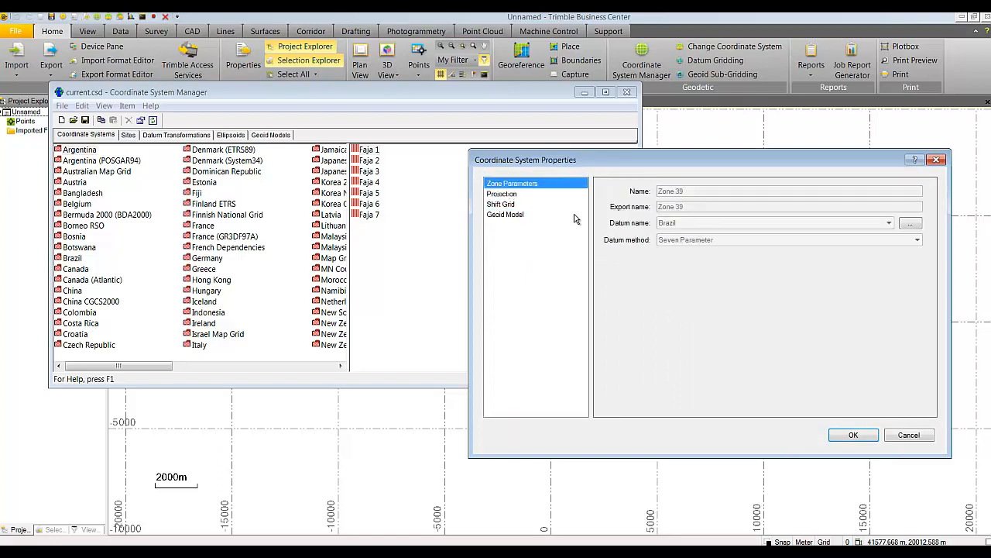
{"action": "left_click", "coordinate": [852, 435]}
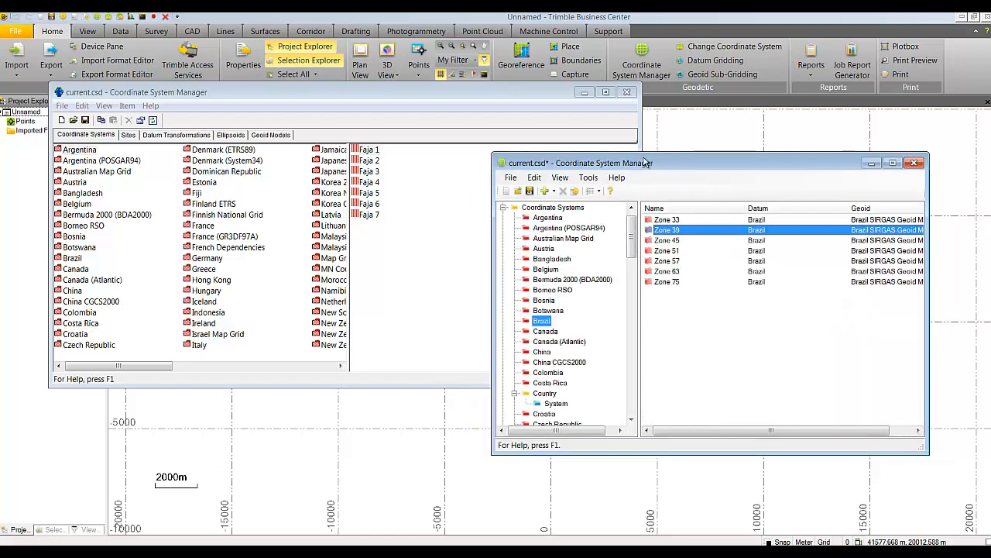
Step: Add a new datum named 'Customdatum' under the Datum group
{"action": "left_click", "coordinate": [553, 207]}
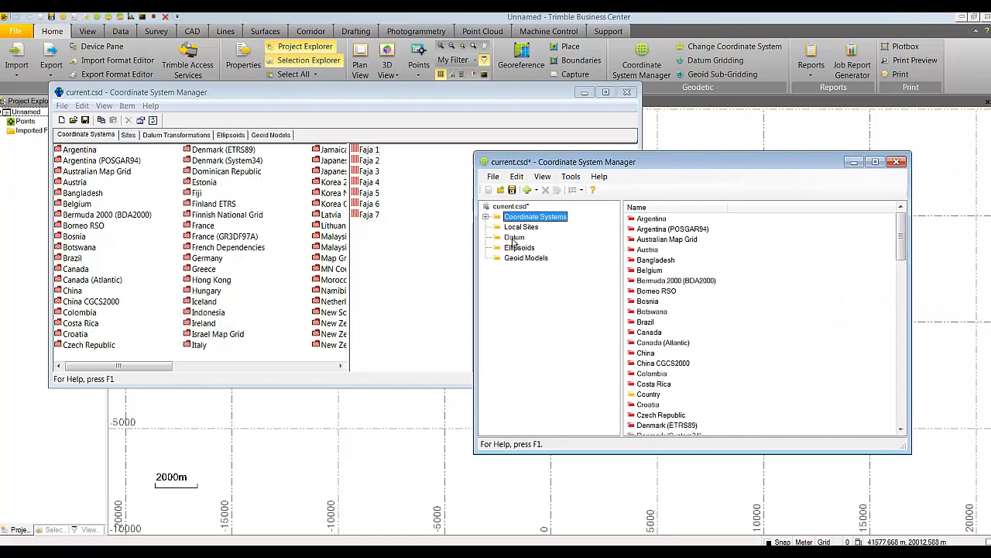
{"action": "left_click", "coordinate": [519, 247]}
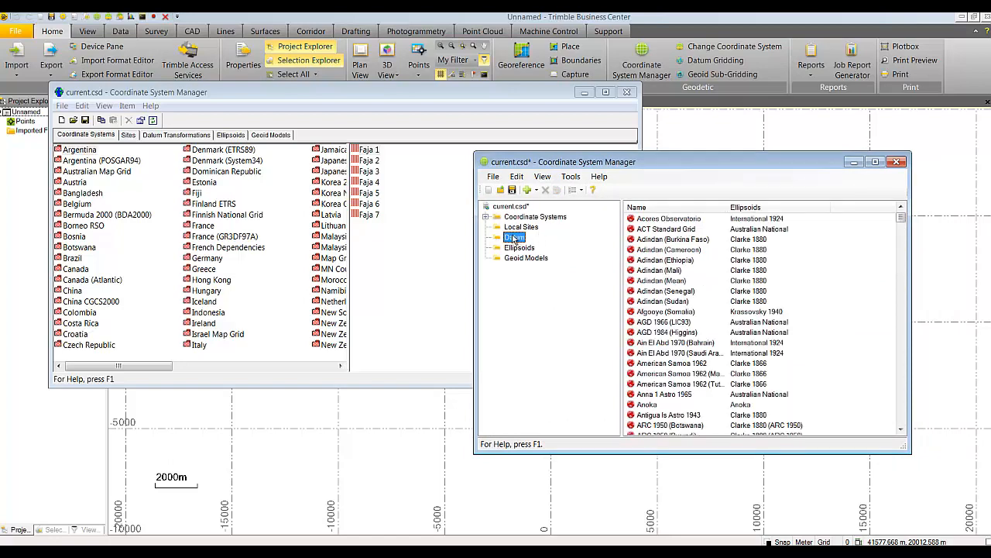
{"action": "right_click", "coordinate": [515, 237]}
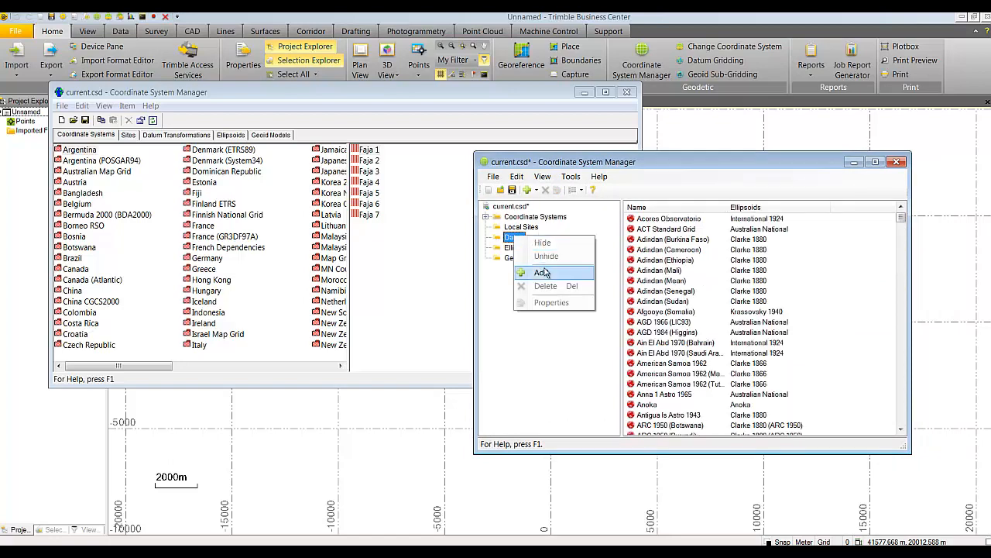
{"action": "left_click", "coordinate": [541, 272]}
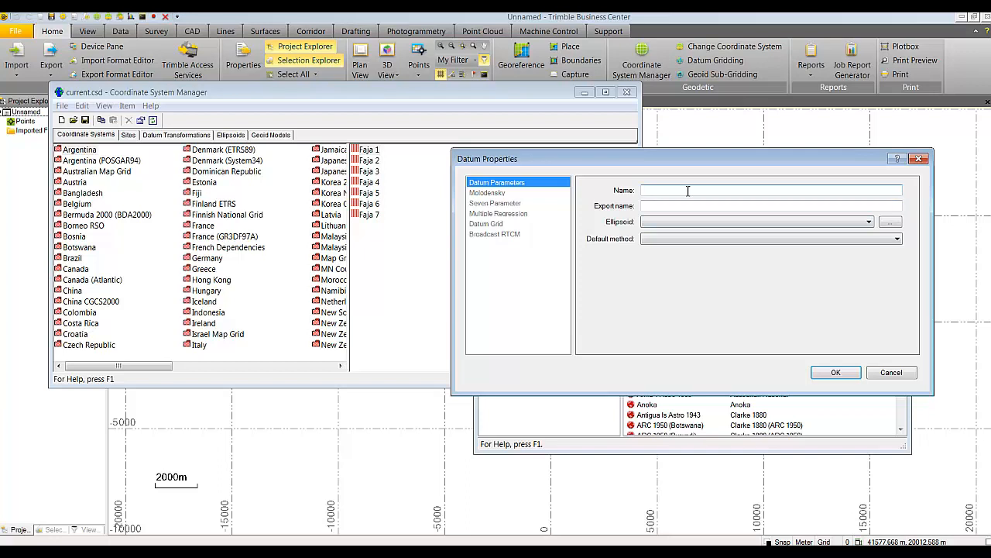
{"action": "type", "text": "Customdatum"}
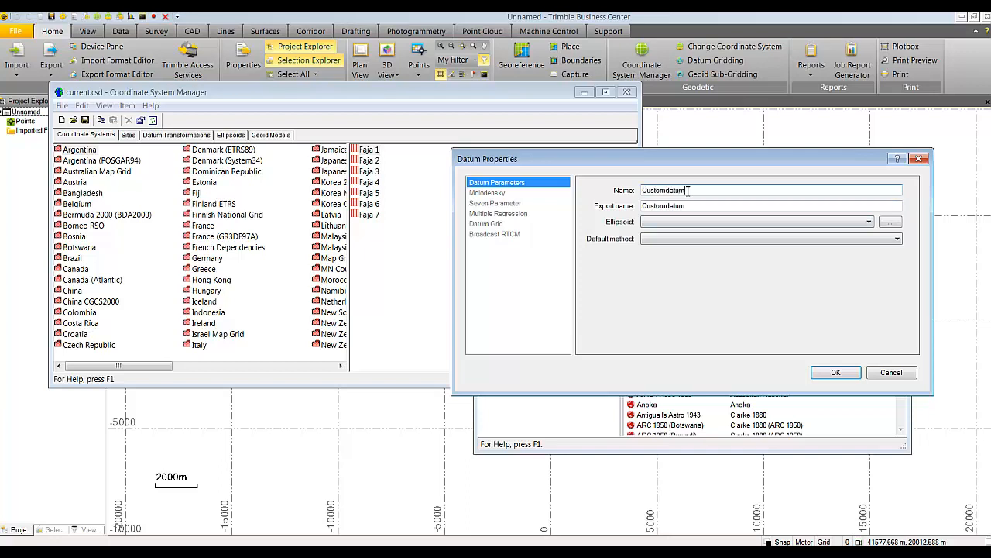
Step: Choose the Bessel 1841 ellipsoid and Molodensky default method for Customdatum
{"action": "left_click", "coordinate": [867, 222]}
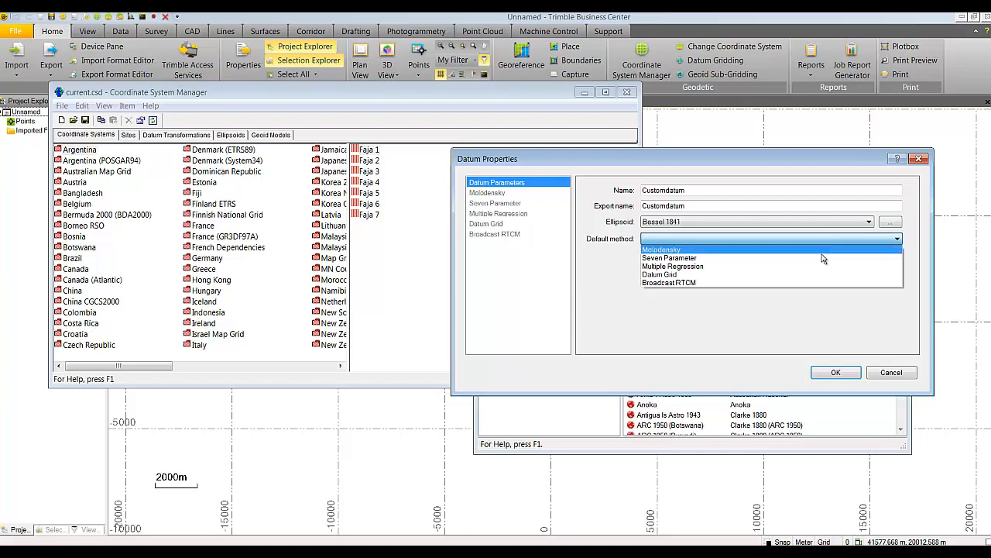
{"action": "left_click", "coordinate": [660, 249]}
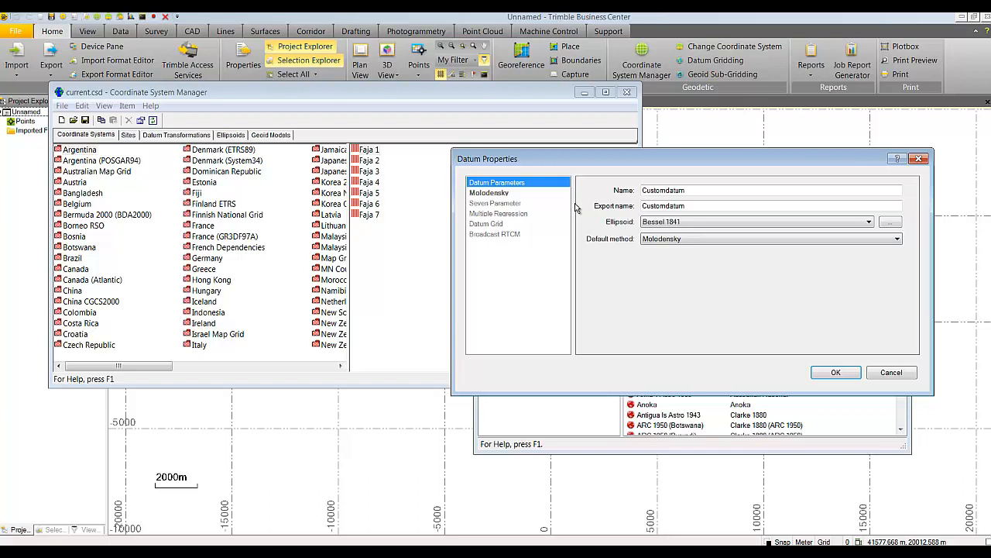
{"action": "mouse_move", "coordinate": [704, 190]}
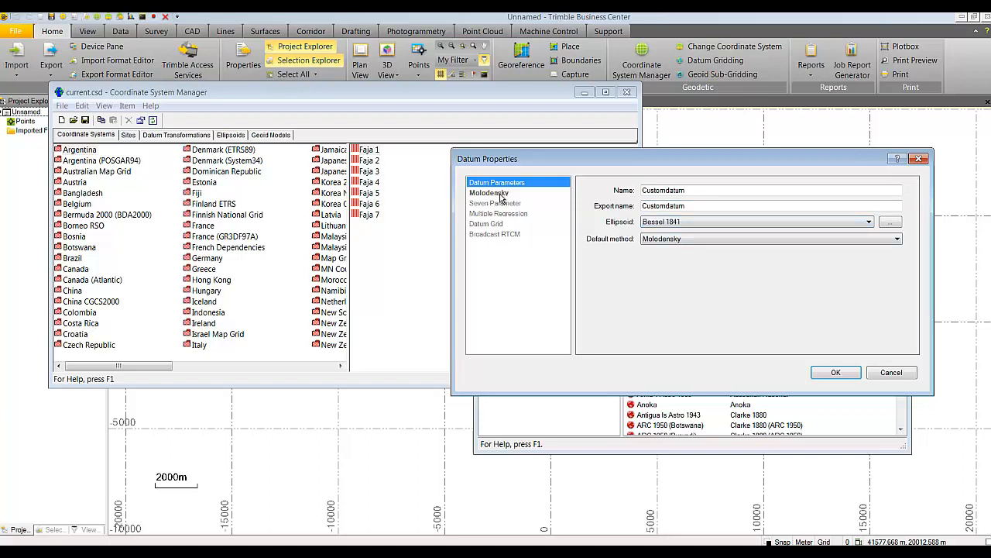
Step: Step through the Molodensky, Seven Parameter, Datum Grid and RTCM pages, toggling alternate-method options
{"action": "left_click", "coordinate": [489, 192]}
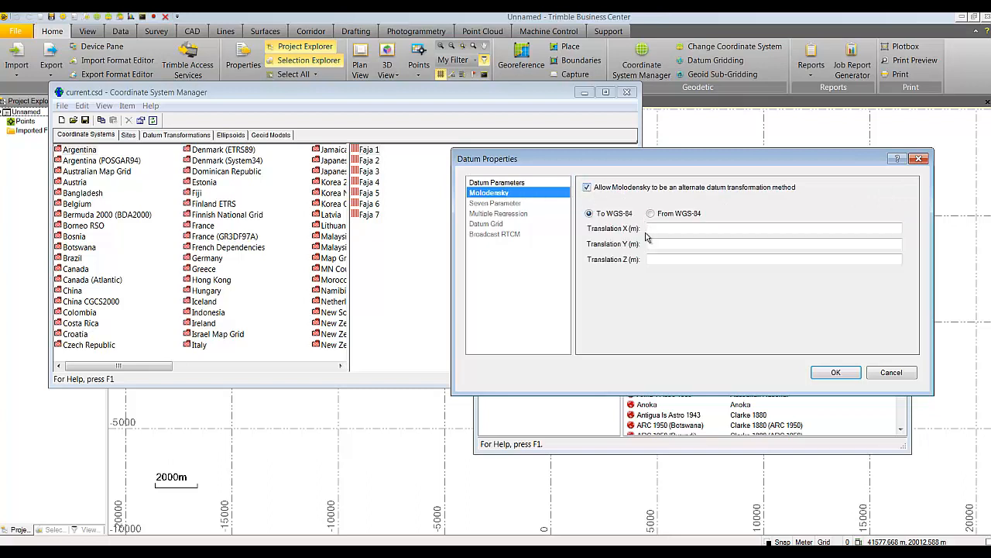
{"action": "left_click", "coordinate": [496, 202]}
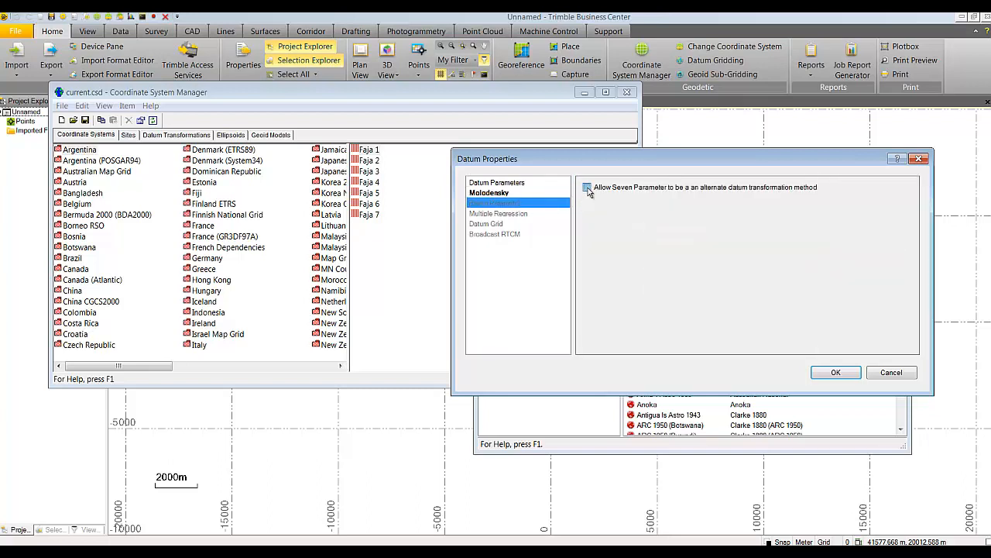
{"action": "left_click", "coordinate": [499, 213]}
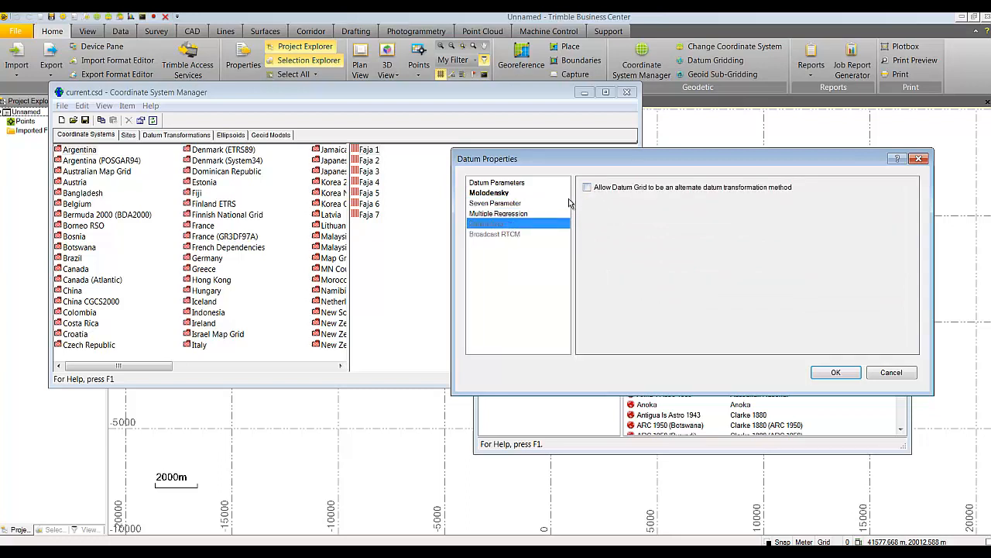
{"action": "left_click", "coordinate": [494, 233]}
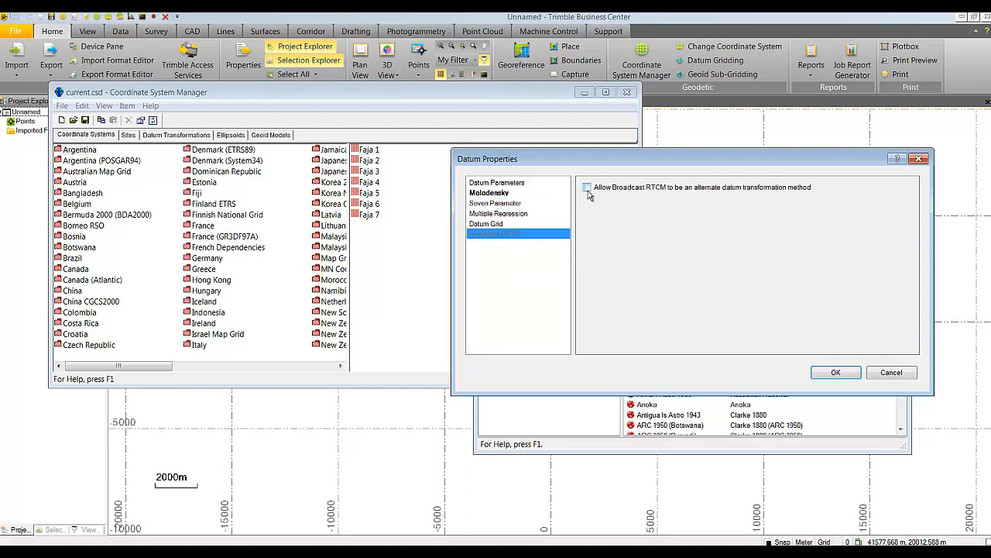
{"action": "left_click", "coordinate": [588, 188]}
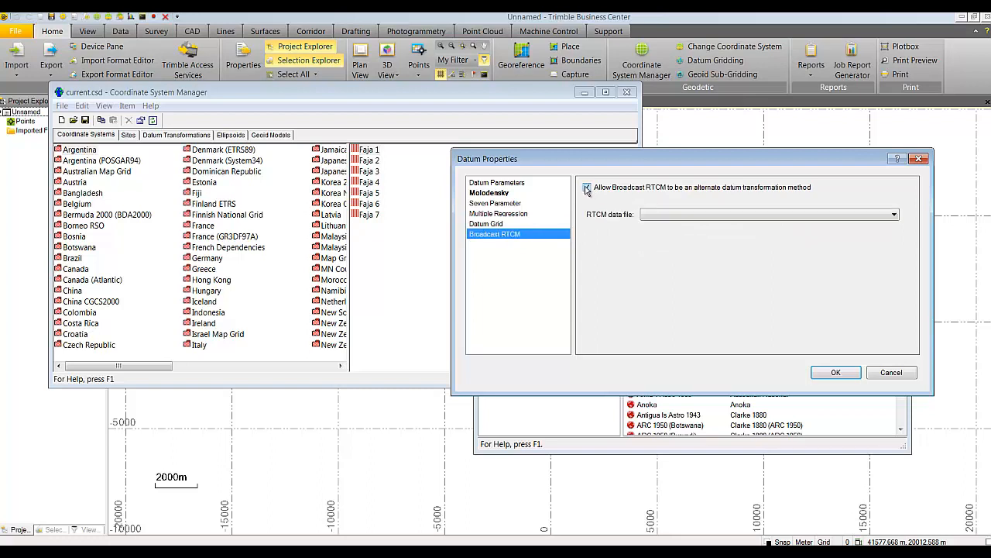
{"action": "left_click", "coordinate": [588, 186]}
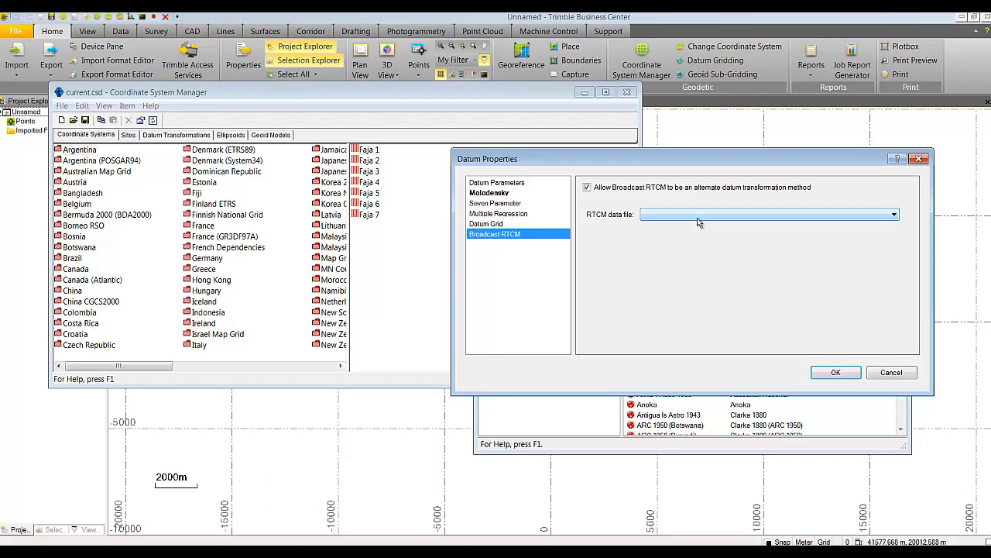
{"action": "left_click", "coordinate": [497, 182]}
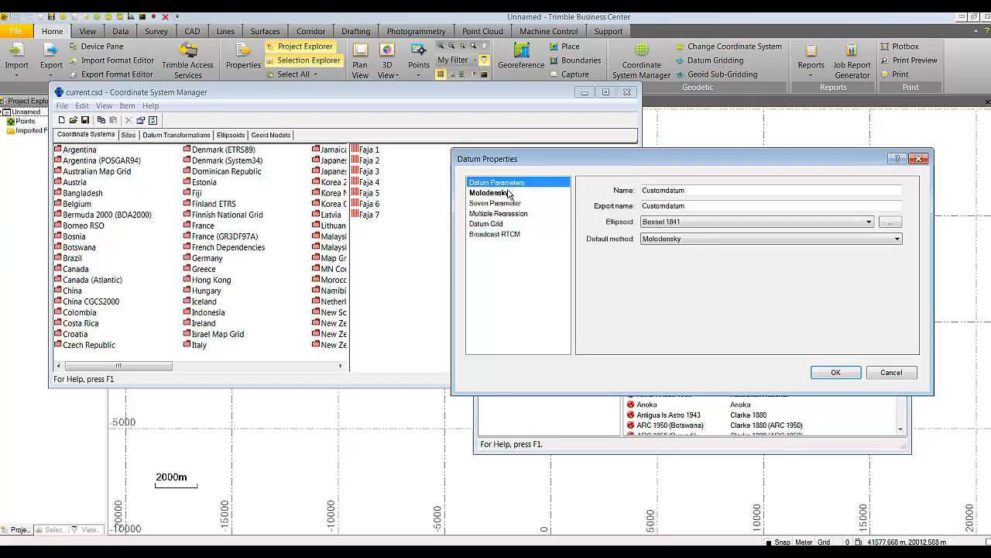
{"action": "left_click", "coordinate": [487, 224]}
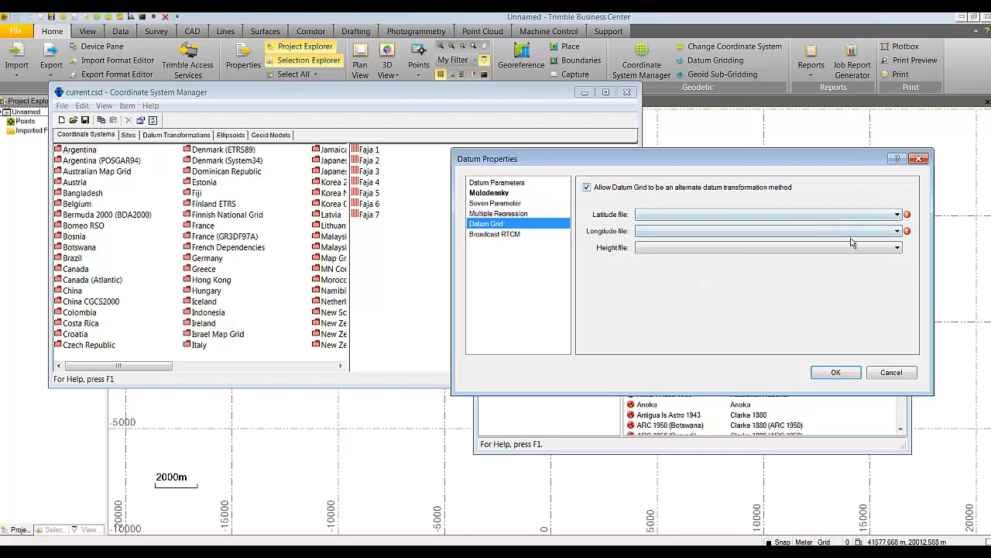
{"action": "left_click", "coordinate": [587, 186]}
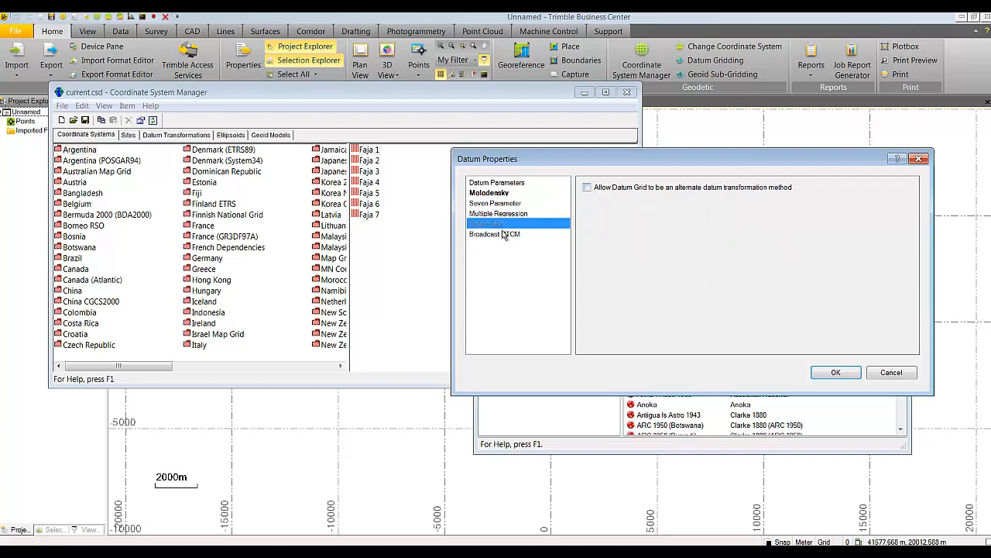
{"action": "left_click", "coordinate": [498, 213]}
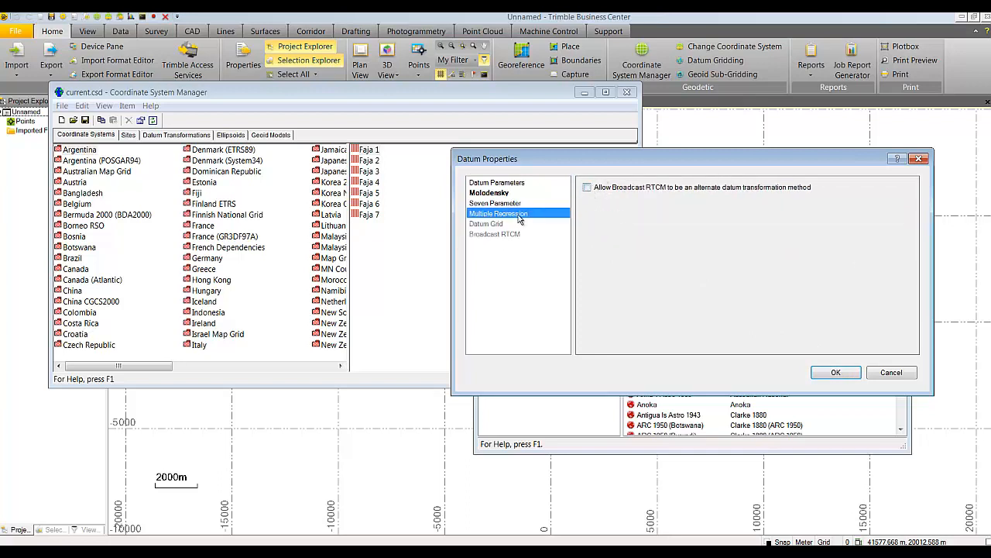
{"action": "left_click", "coordinate": [495, 203]}
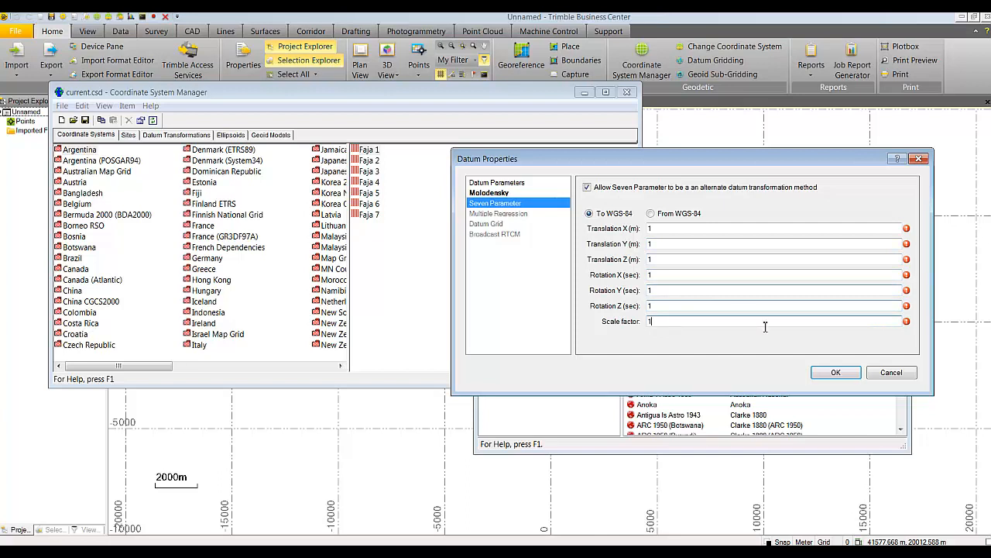
Step: Enable Molodensky with translations X 2, Y 6, Z 6 to WGS-84
{"action": "left_click", "coordinate": [489, 192]}
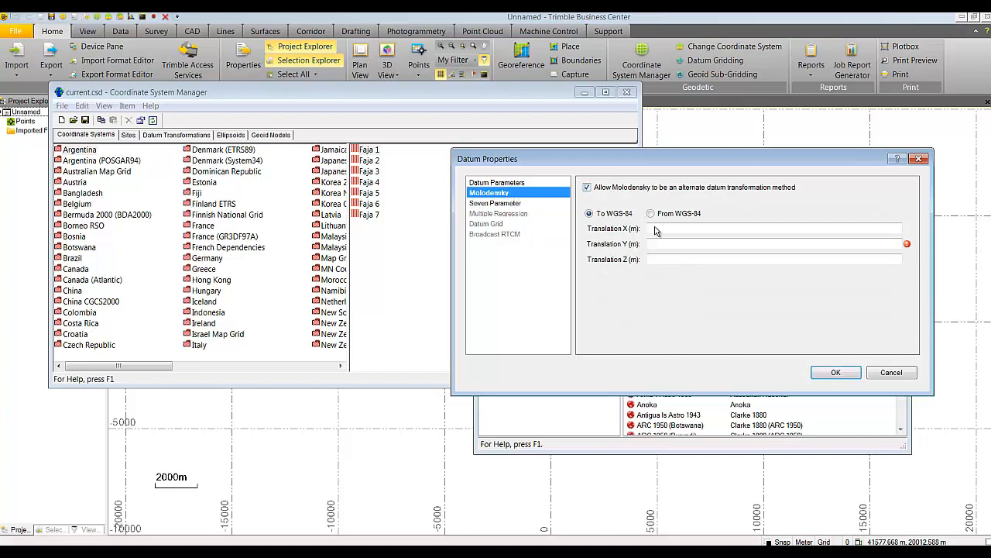
{"action": "left_click", "coordinate": [775, 228]}
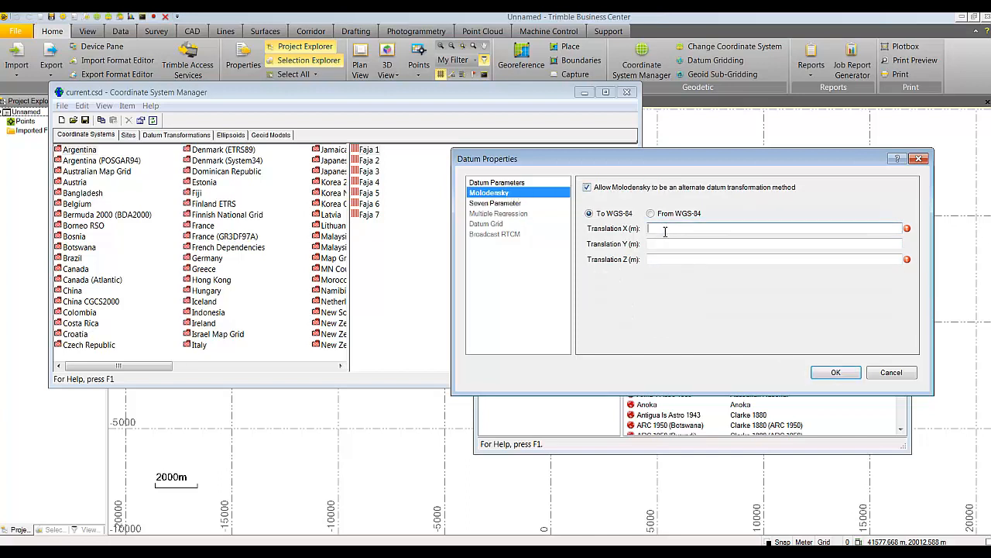
{"action": "type", "text": "2"}
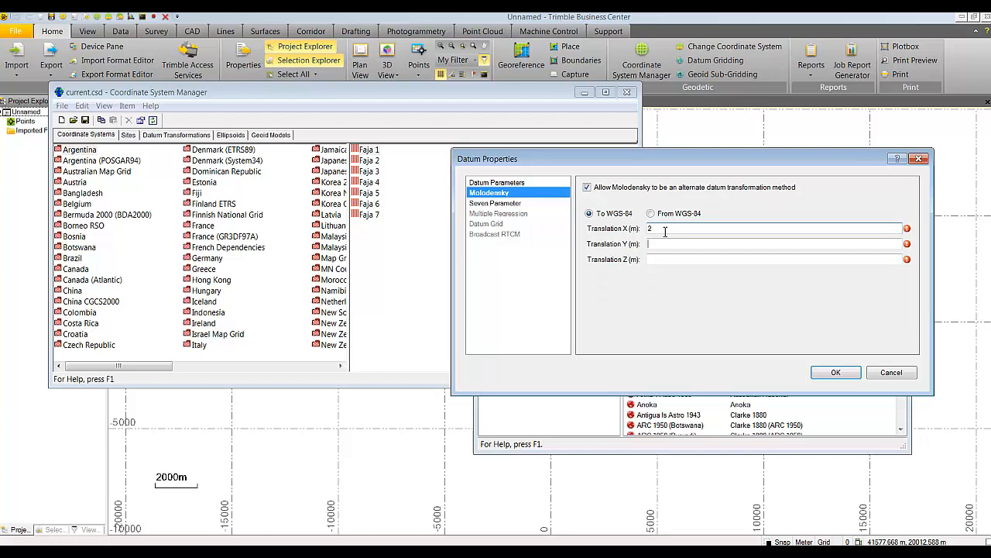
{"action": "type", "text": "6"}
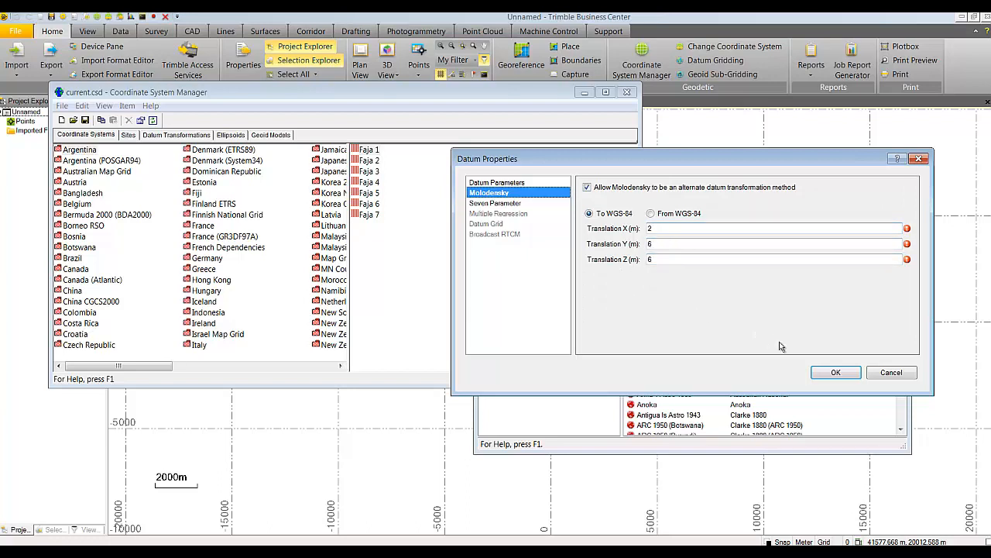
{"action": "left_click", "coordinate": [836, 372]}
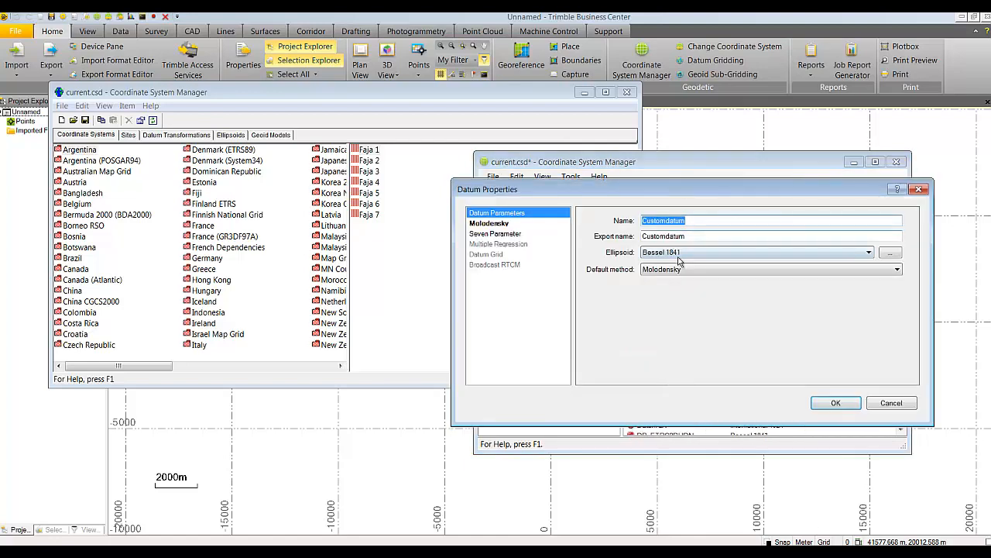
Step: Keep Molodensky as Customdatum's default method, confirm, and browse the datum list
{"action": "left_click", "coordinate": [897, 269]}
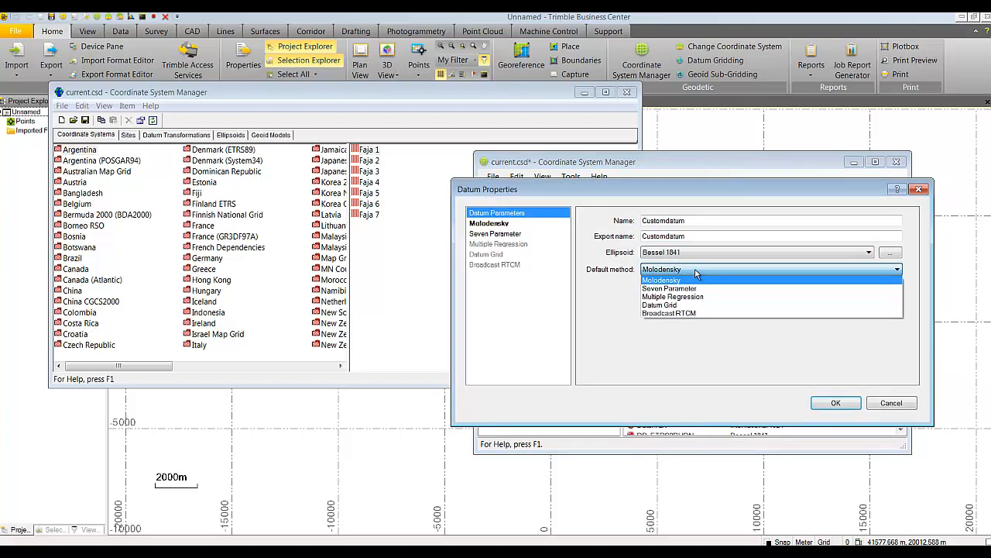
{"action": "mouse_move", "coordinate": [598, 251]}
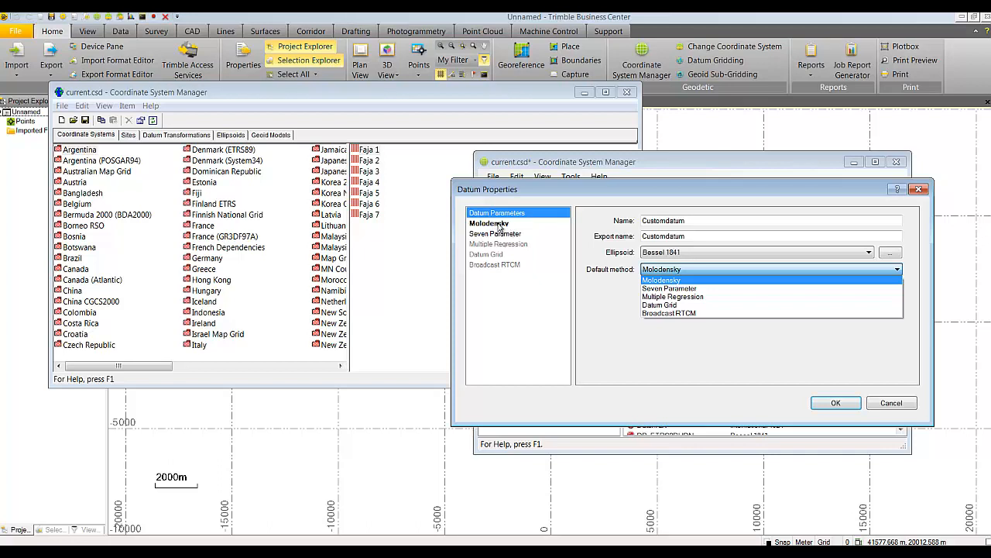
{"action": "mouse_move", "coordinate": [668, 288]}
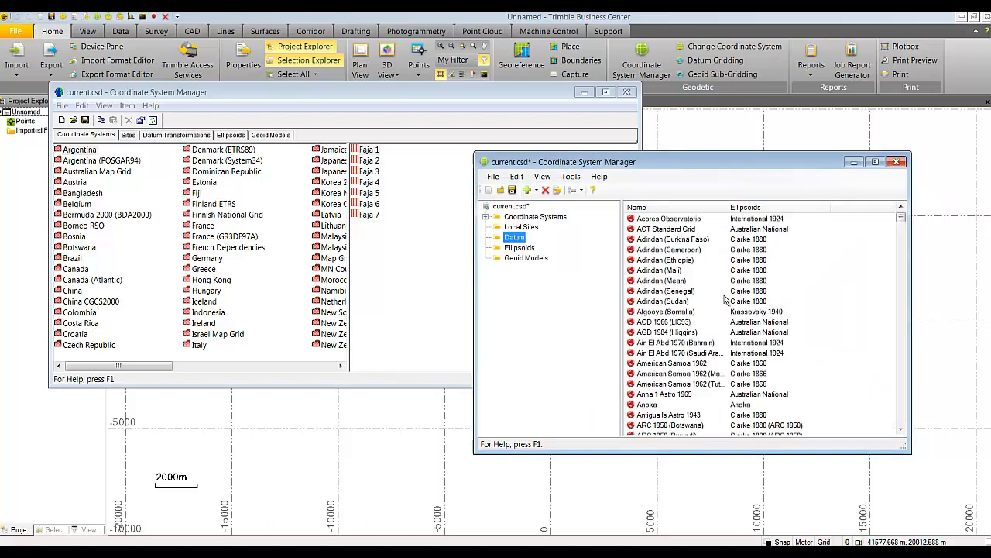
{"action": "left_click", "coordinate": [664, 321]}
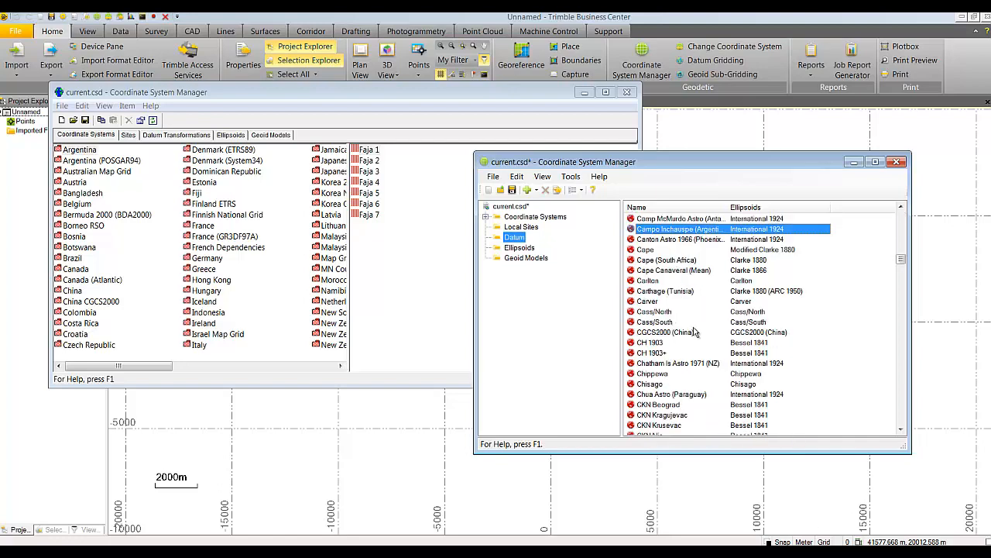
{"action": "double_click", "coordinate": [678, 228]}
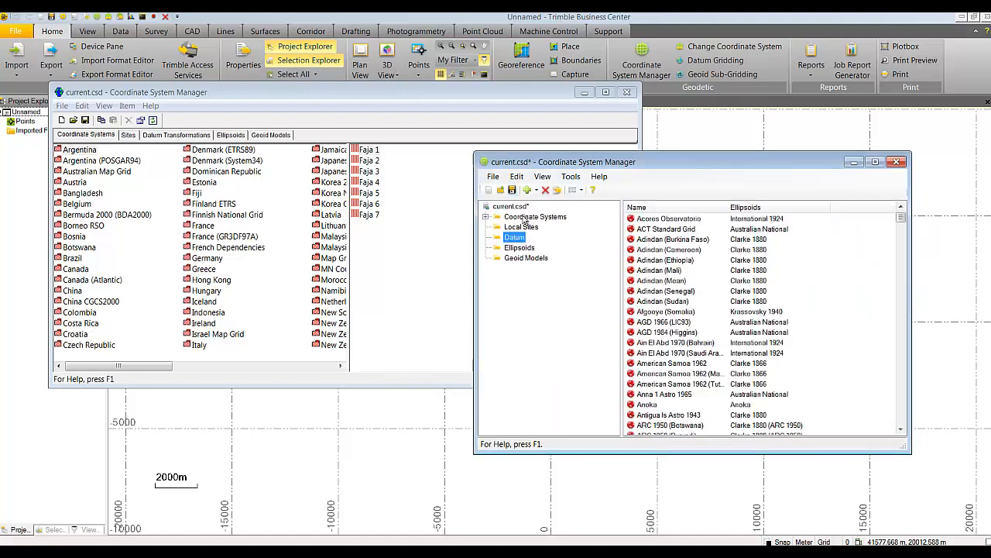
Step: Give MySystem the Customdatum datum with the Molodensky datum method and confirm
{"action": "left_click", "coordinate": [535, 217]}
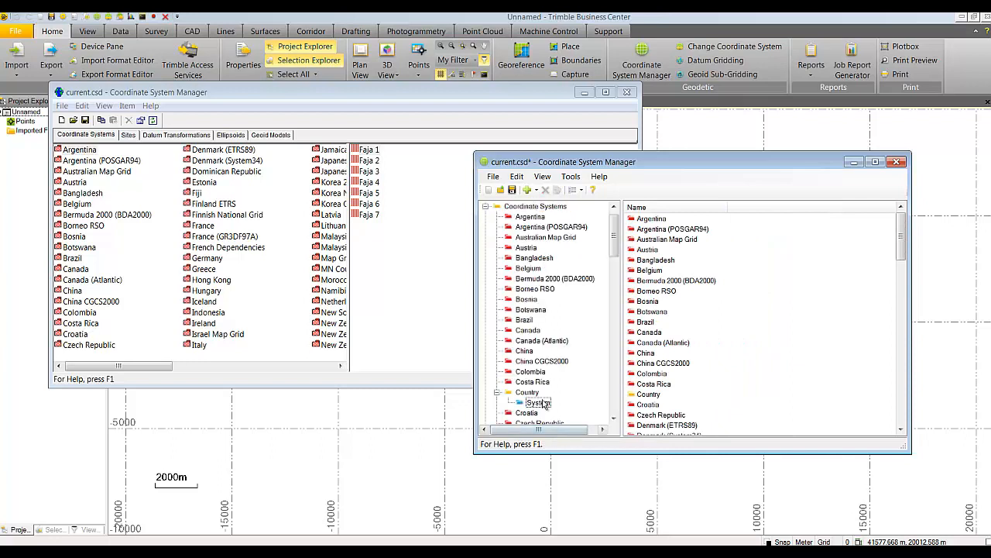
{"action": "double_click", "coordinate": [536, 402]}
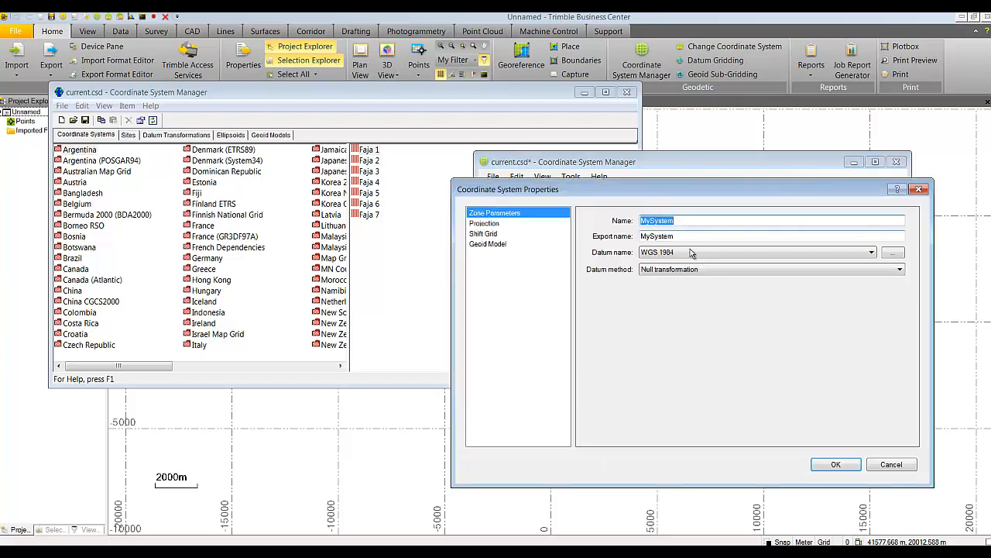
{"action": "left_click", "coordinate": [871, 252]}
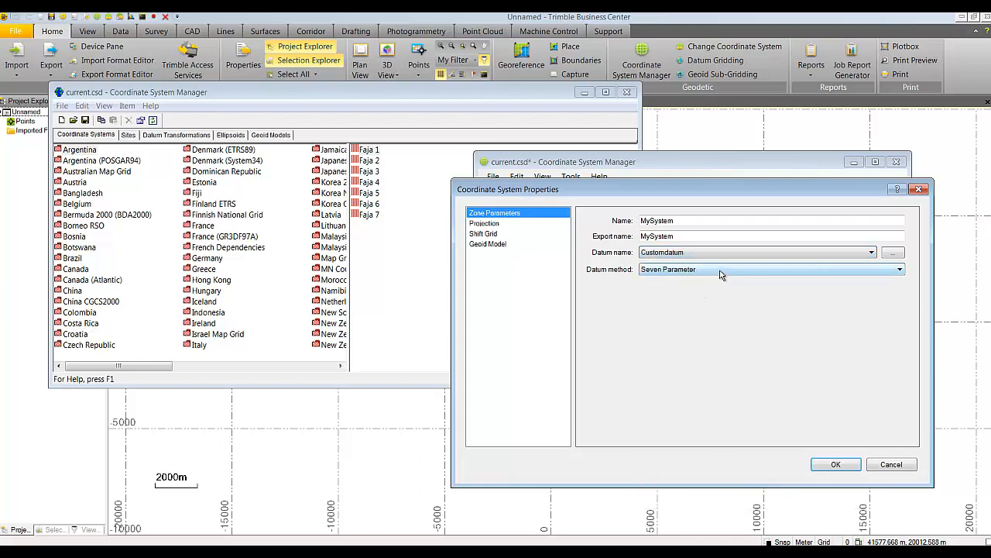
{"action": "left_click", "coordinate": [899, 269]}
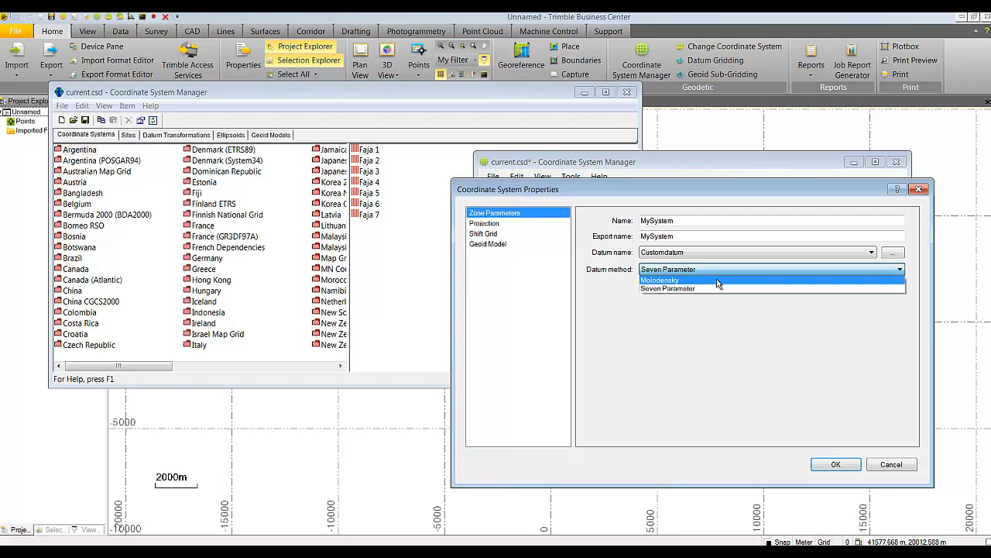
{"action": "mouse_move", "coordinate": [709, 287]}
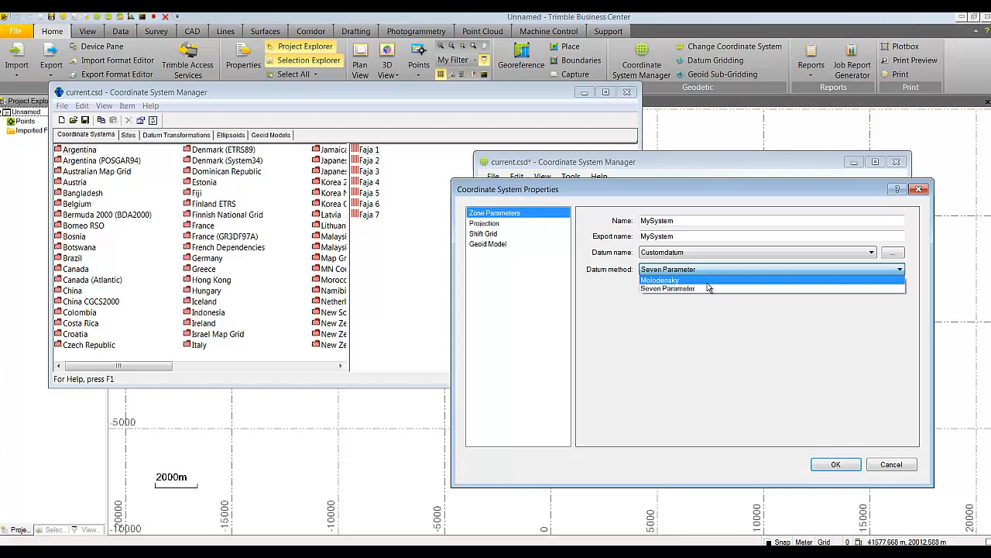
{"action": "mouse_move", "coordinate": [713, 281]}
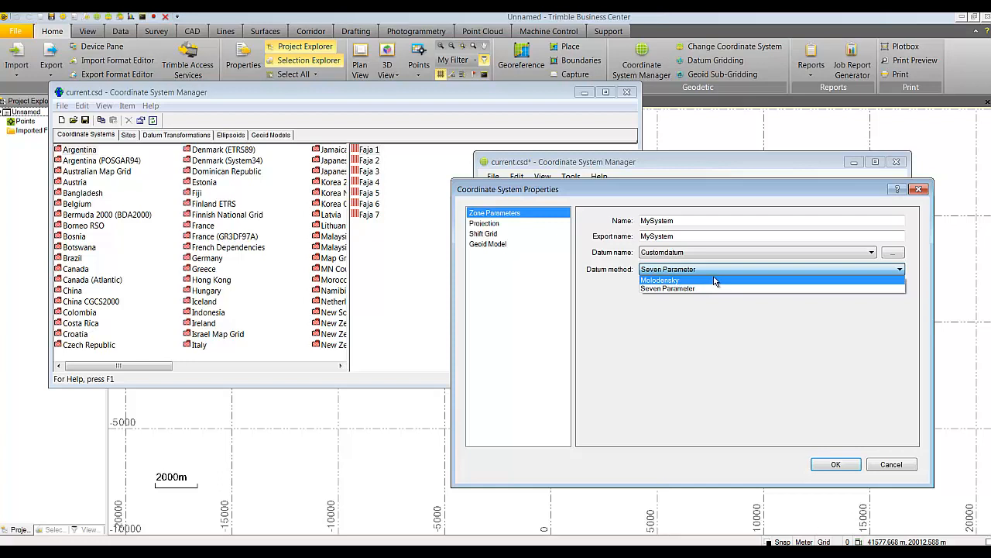
{"action": "left_click", "coordinate": [660, 279]}
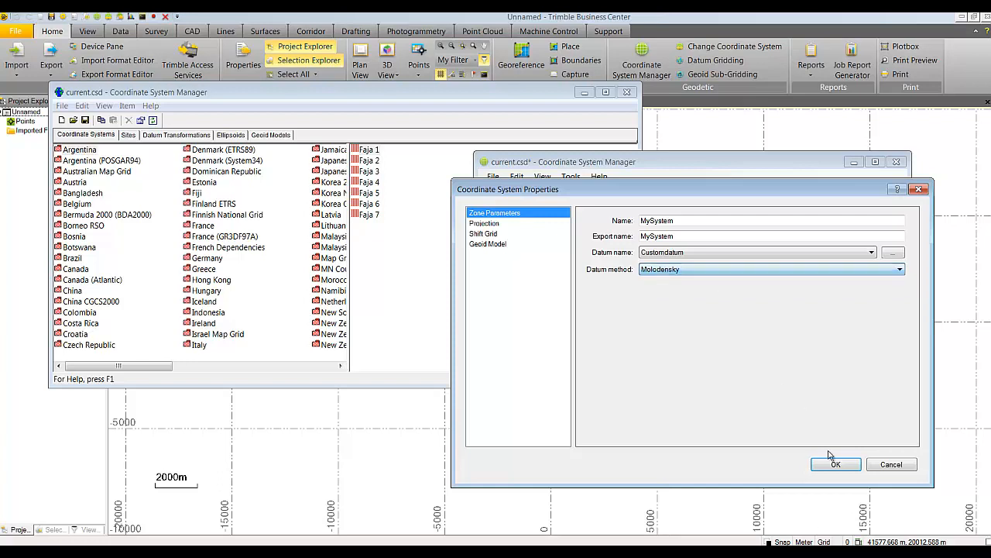
{"action": "left_click", "coordinate": [835, 464]}
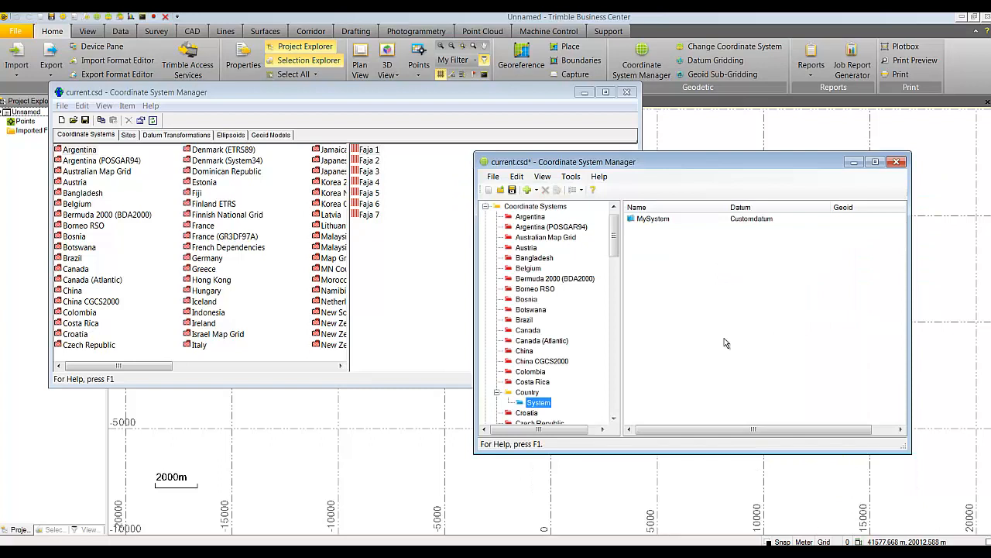